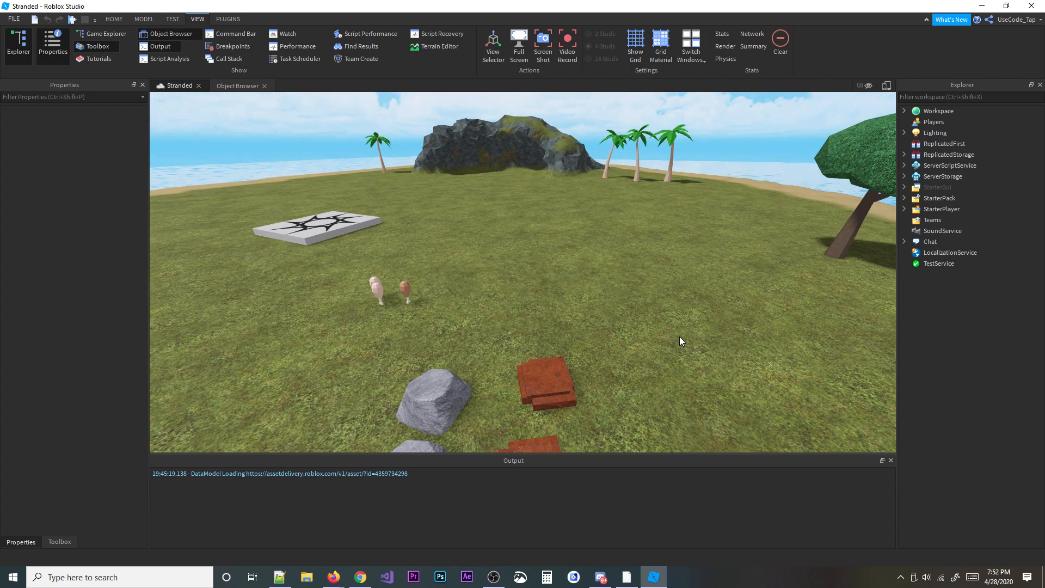
mouse_move(587, 378)
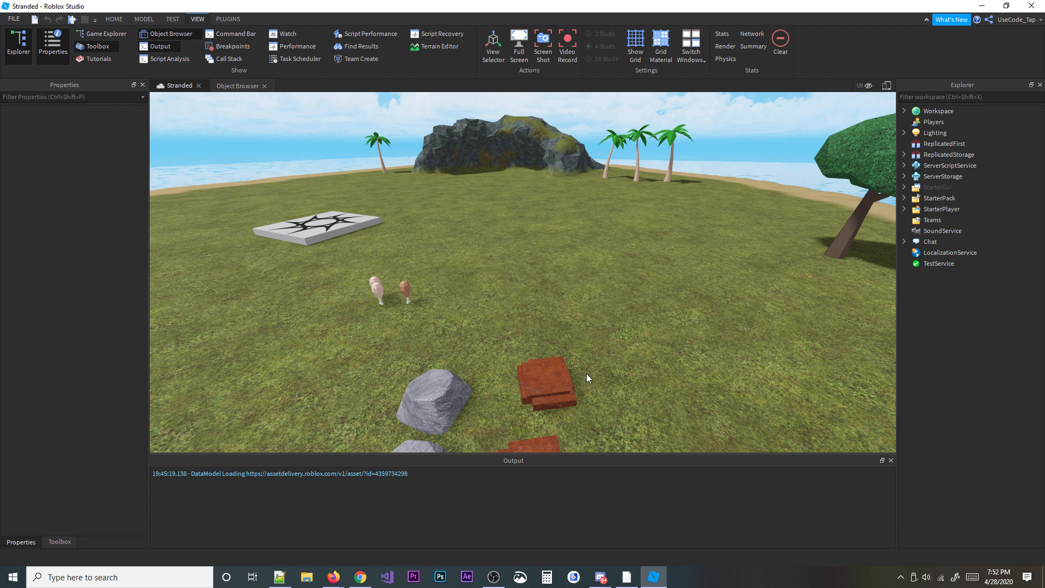
mouse_move(333, 577)
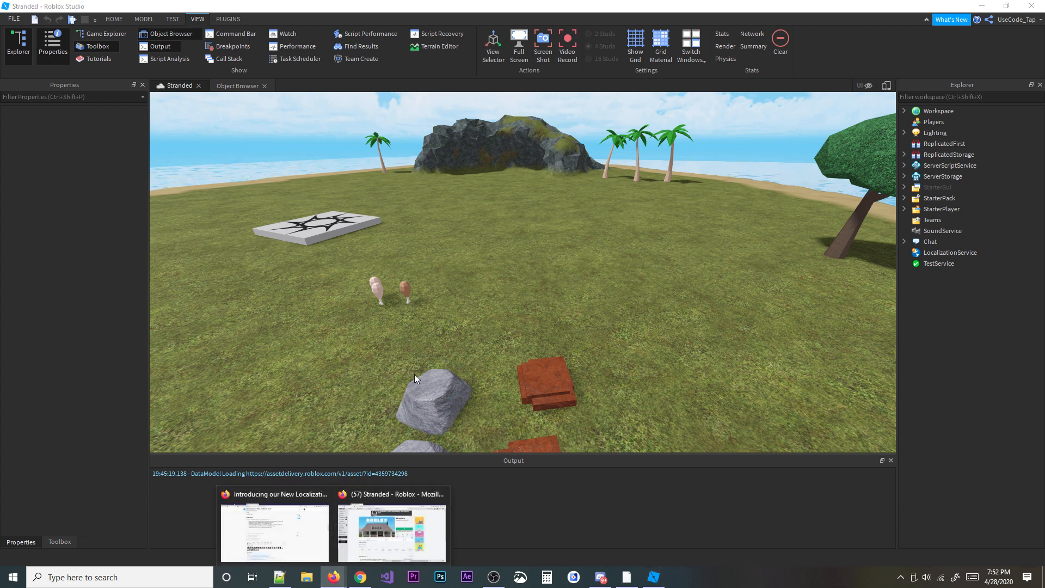
Switch from Studio to the Stranded game page in the Firefox window.
click(391, 531)
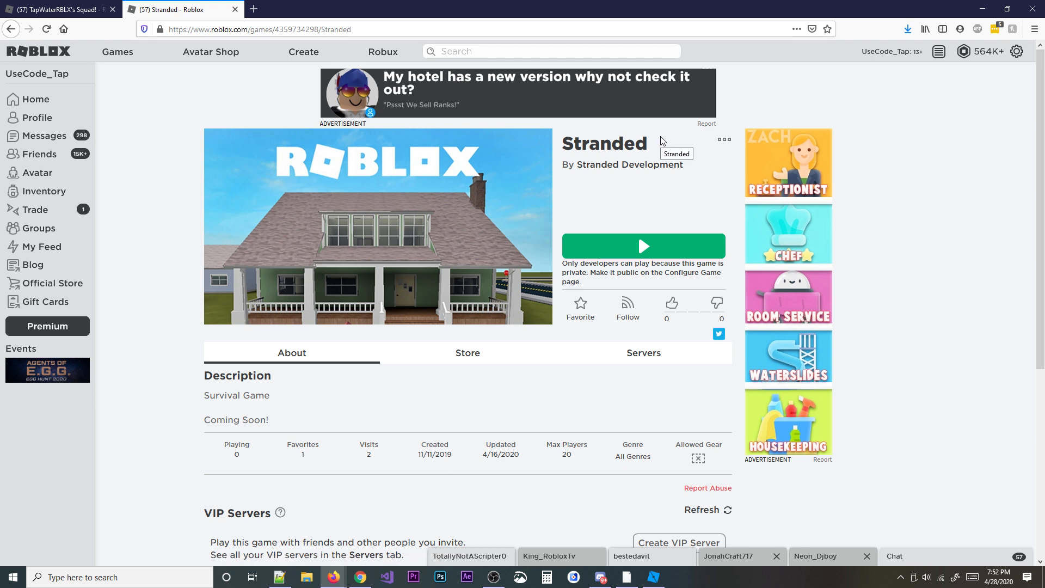
Bring the Shark Tank But in Roblox YouTube livestream to the front.
click(724, 139)
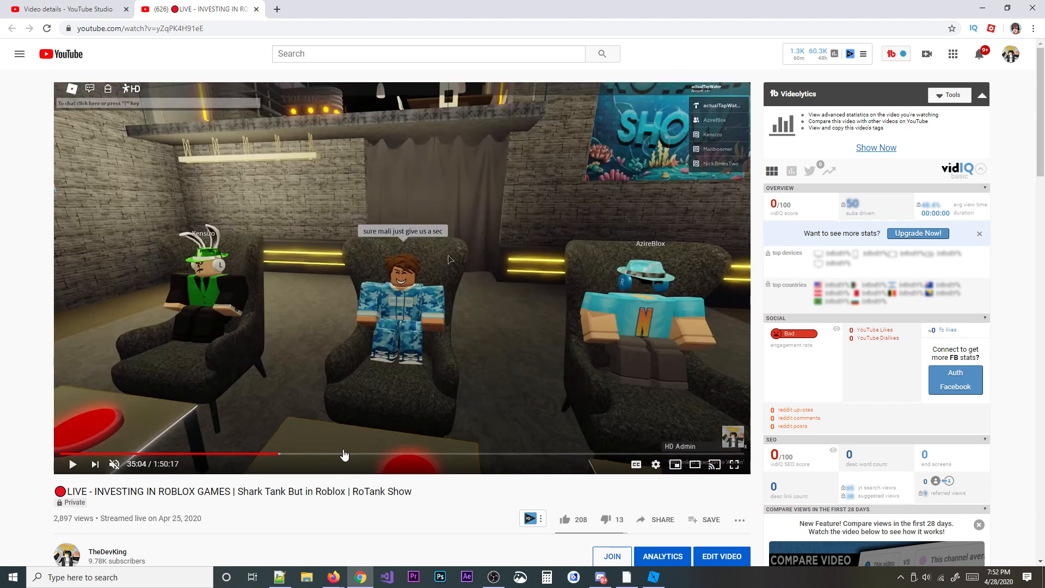
Jump the livestream ahead to about 52 minutes and return to the Stranded game page.
click(345, 454)
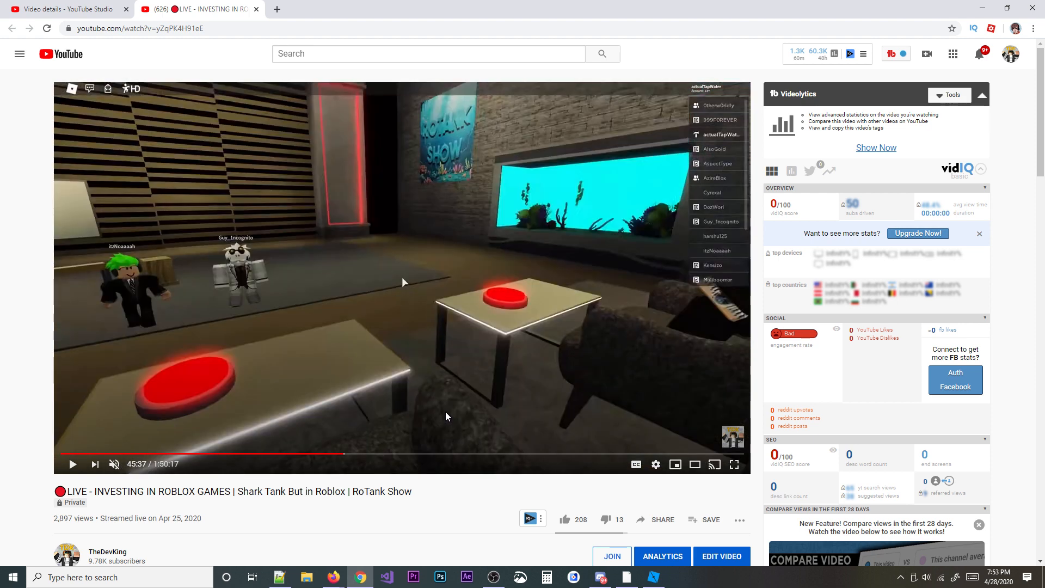
click(383, 458)
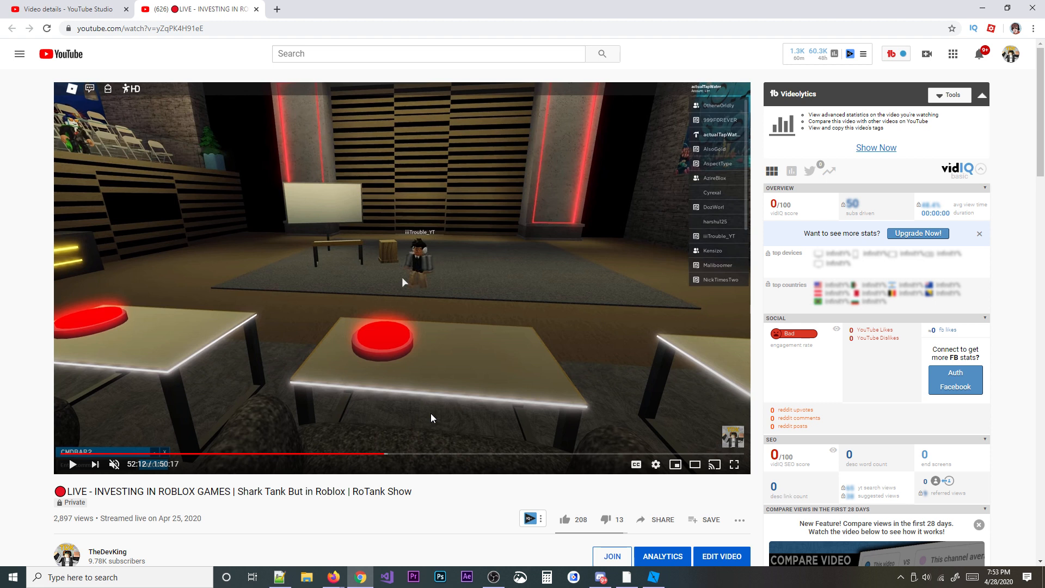
mouse_move(539, 75)
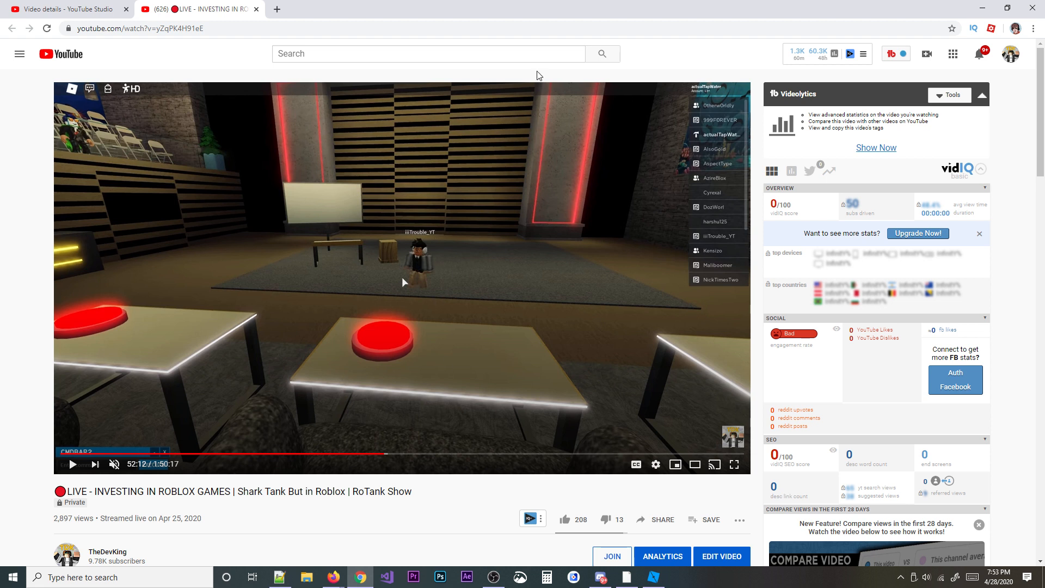
mouse_move(490, 143)
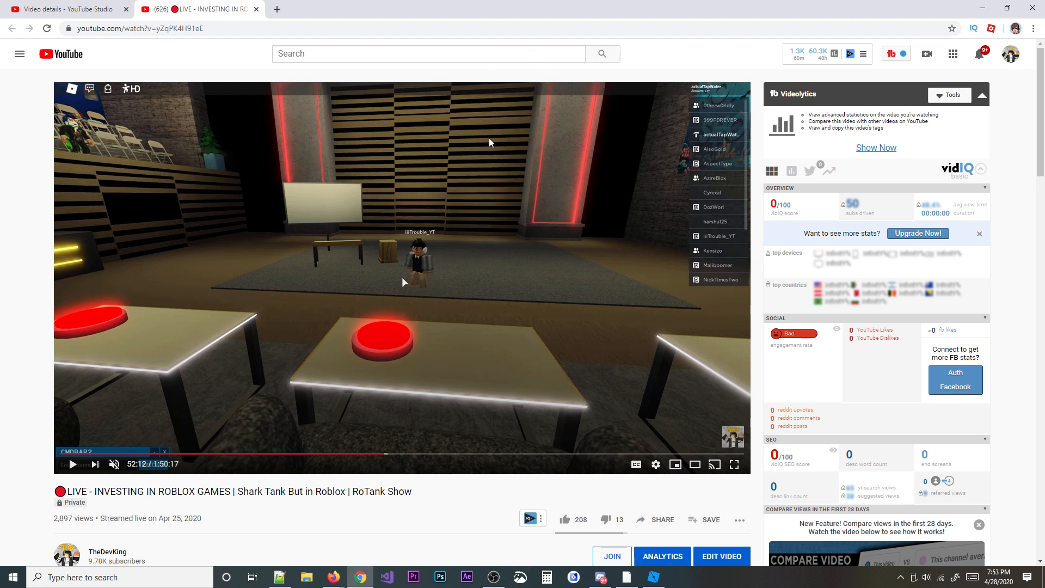
mouse_move(470, 459)
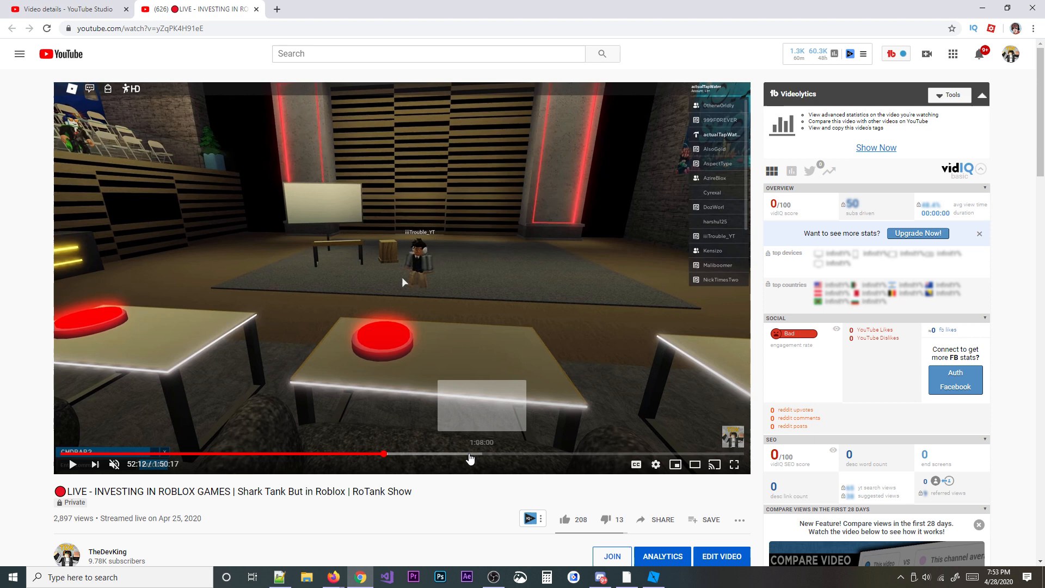
scroll(down, 3)
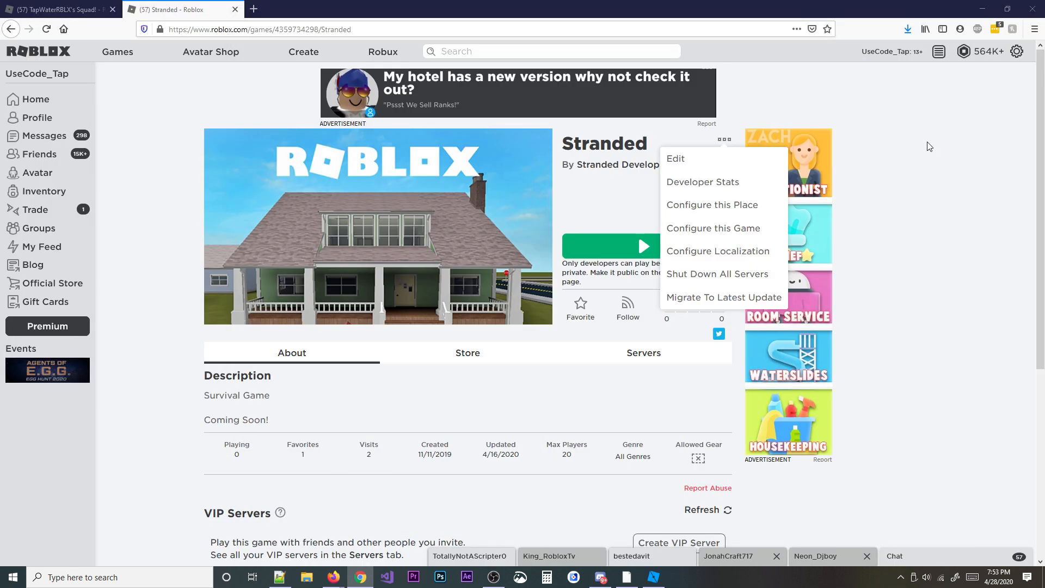
mouse_move(621, 111)
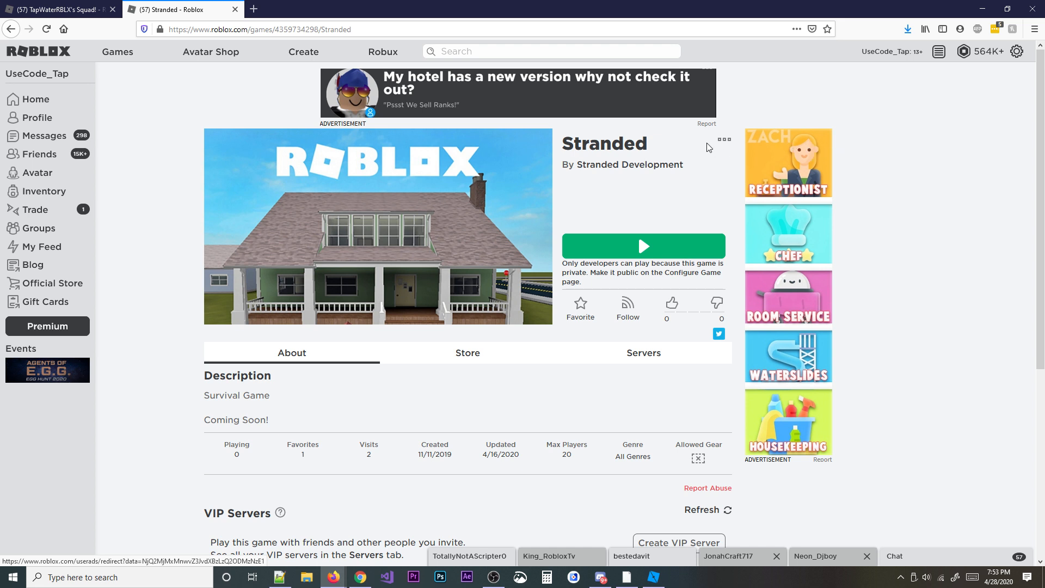
Open Configure Localization for Stranded from the game's ⋯ developer menu.
click(724, 140)
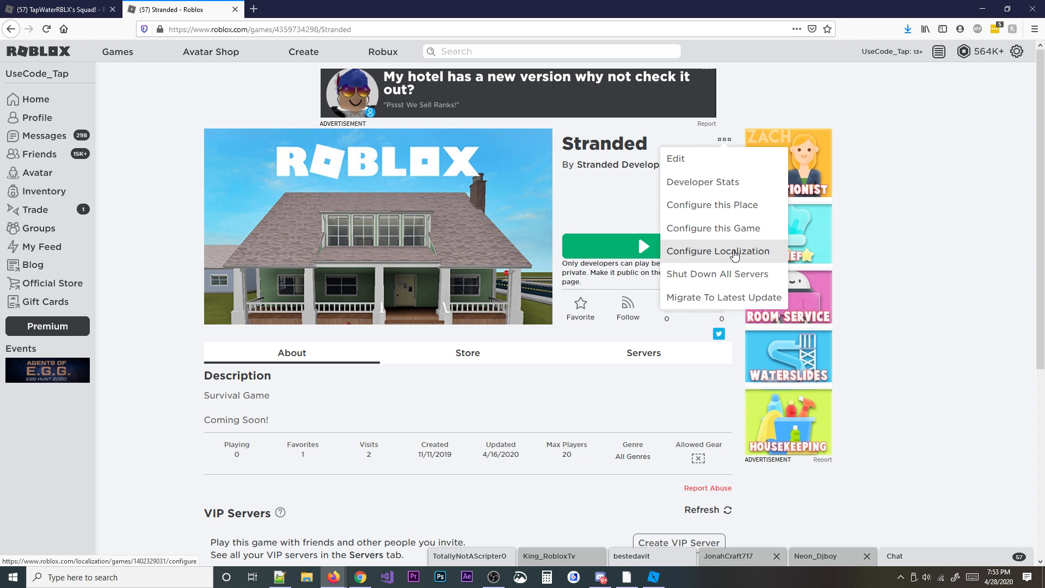
click(719, 251)
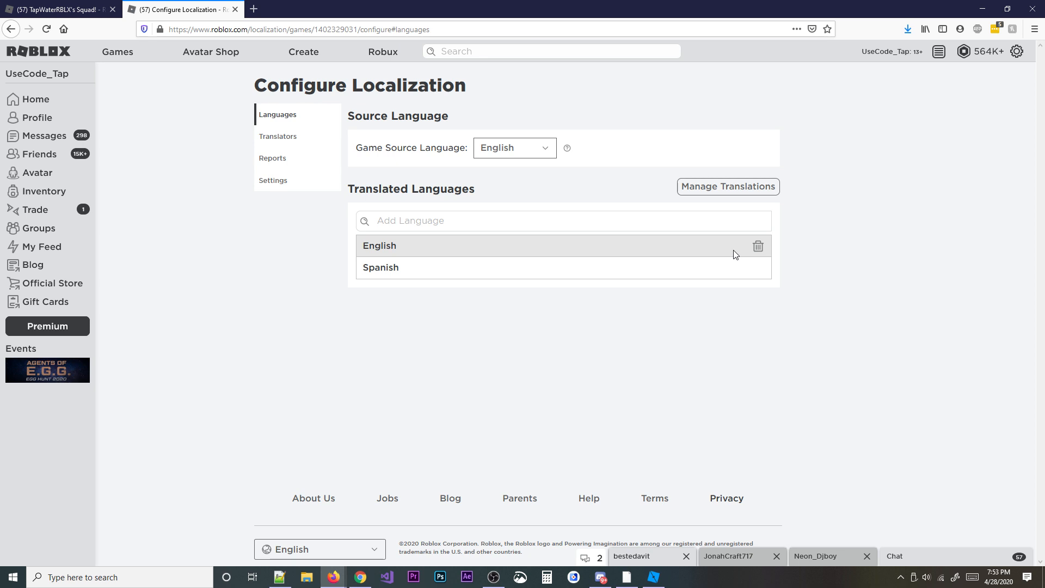
mouse_move(844, 177)
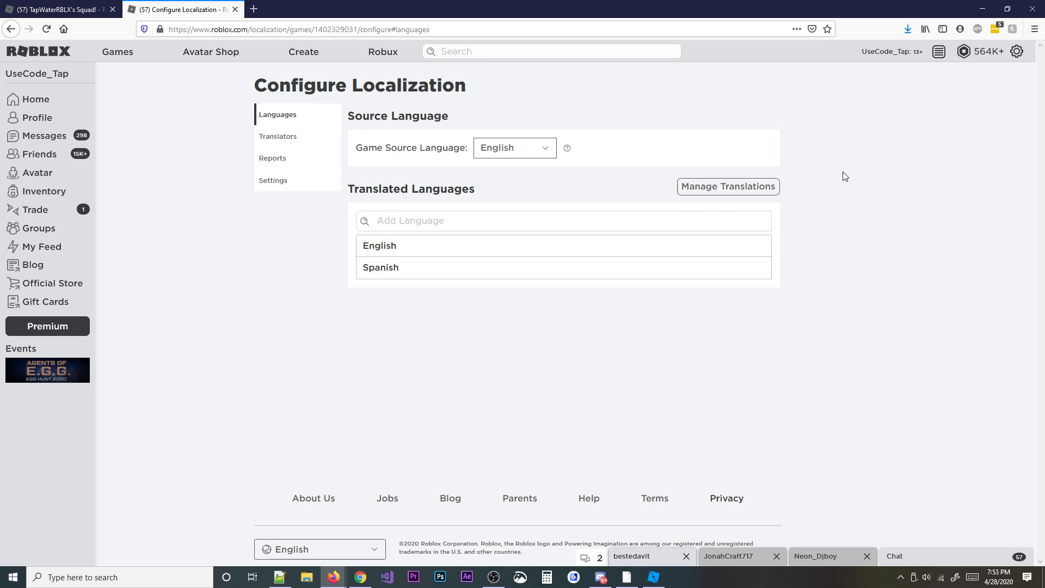
mouse_move(277, 137)
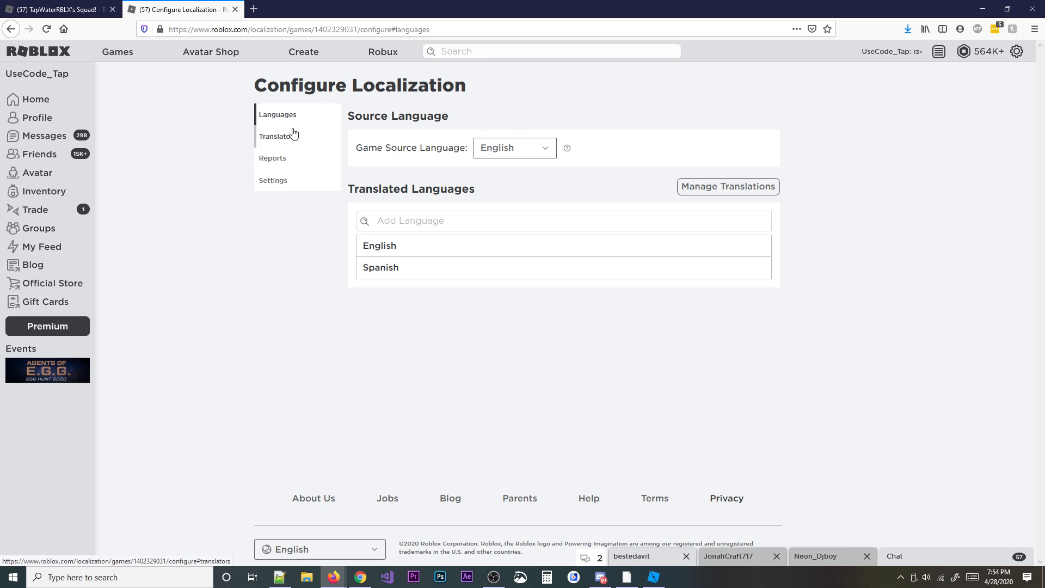
mouse_move(464, 214)
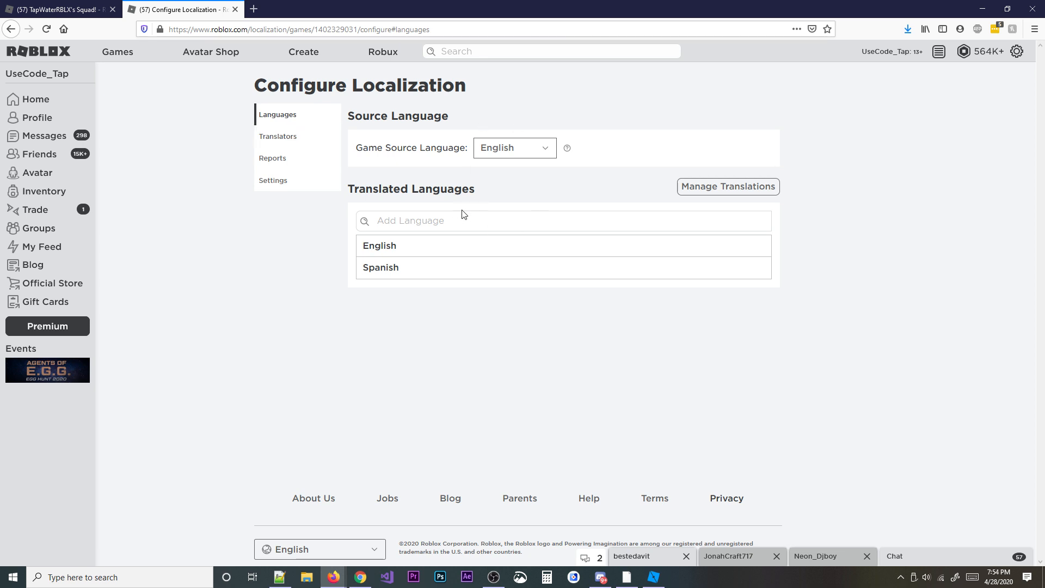
click(561, 221)
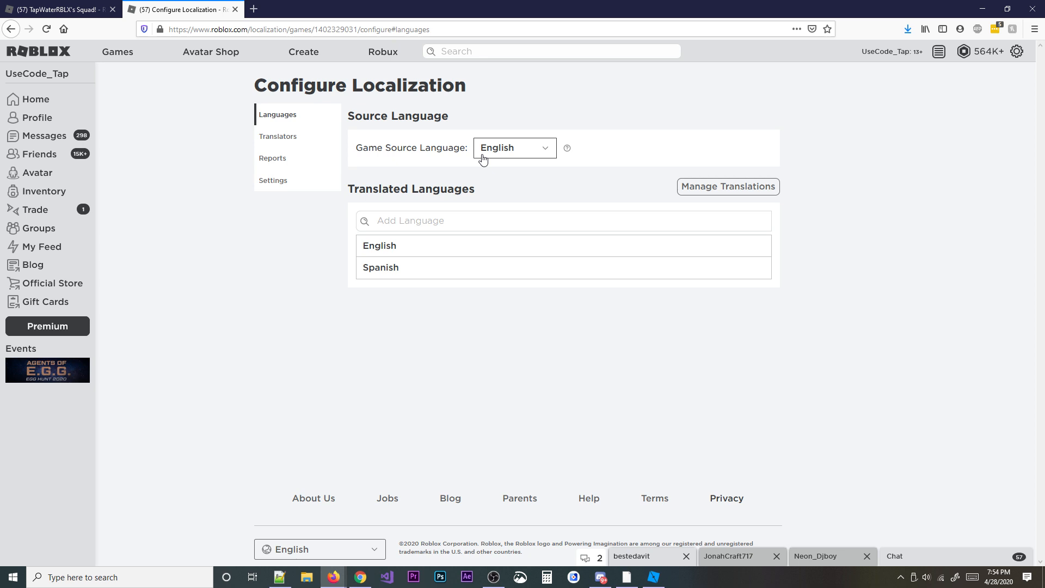
mouse_move(566, 148)
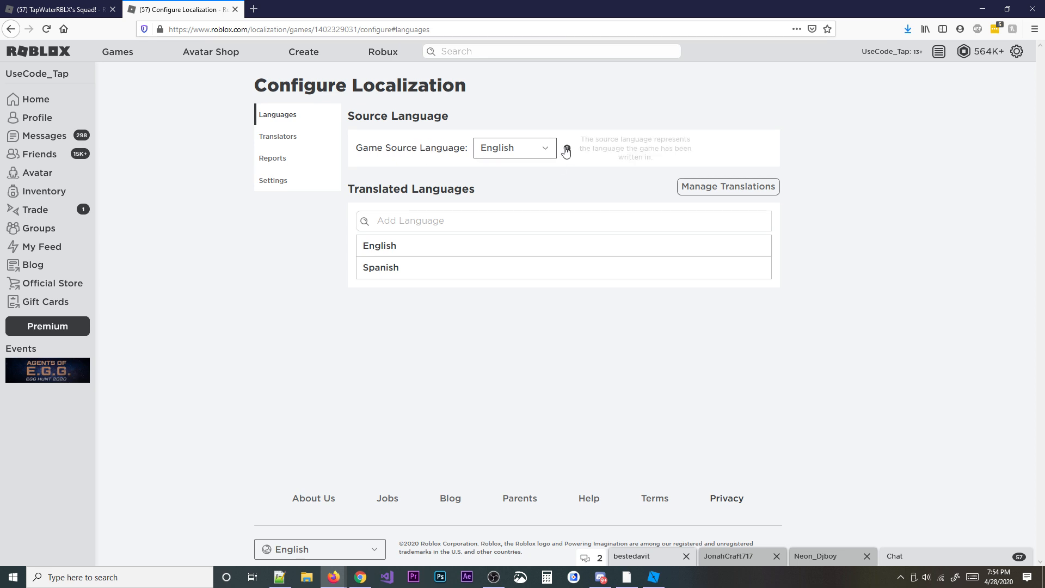
mouse_move(320, 137)
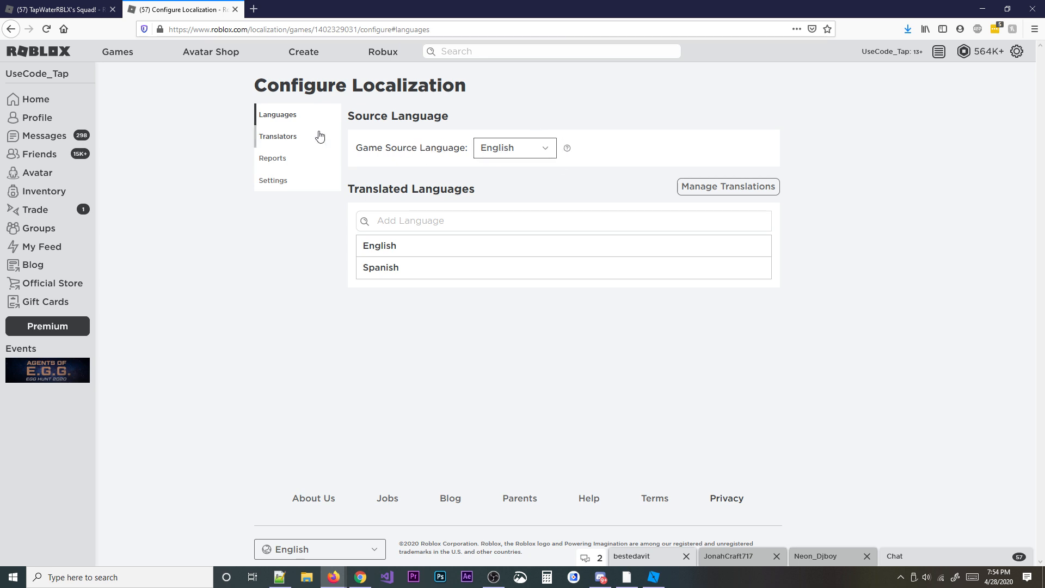
Switch off Use Translated Content in Settings and return to the Languages list.
click(272, 180)
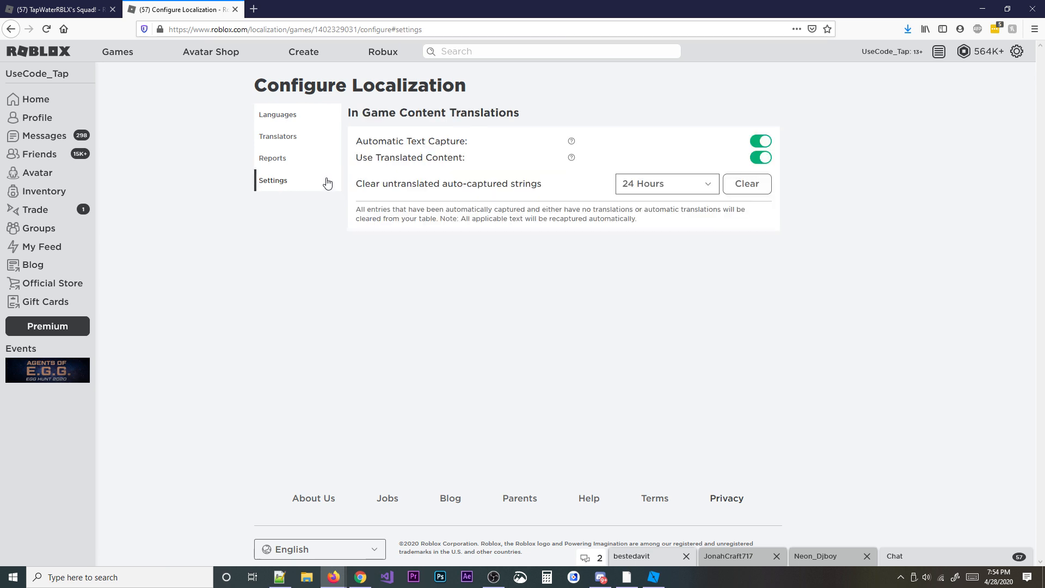
mouse_move(398, 142)
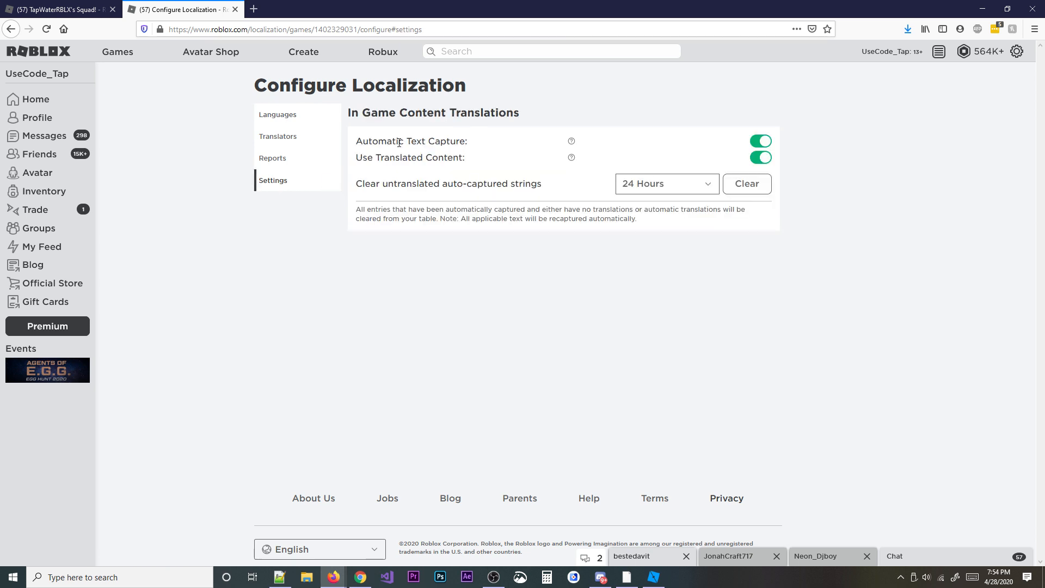
mouse_move(572, 141)
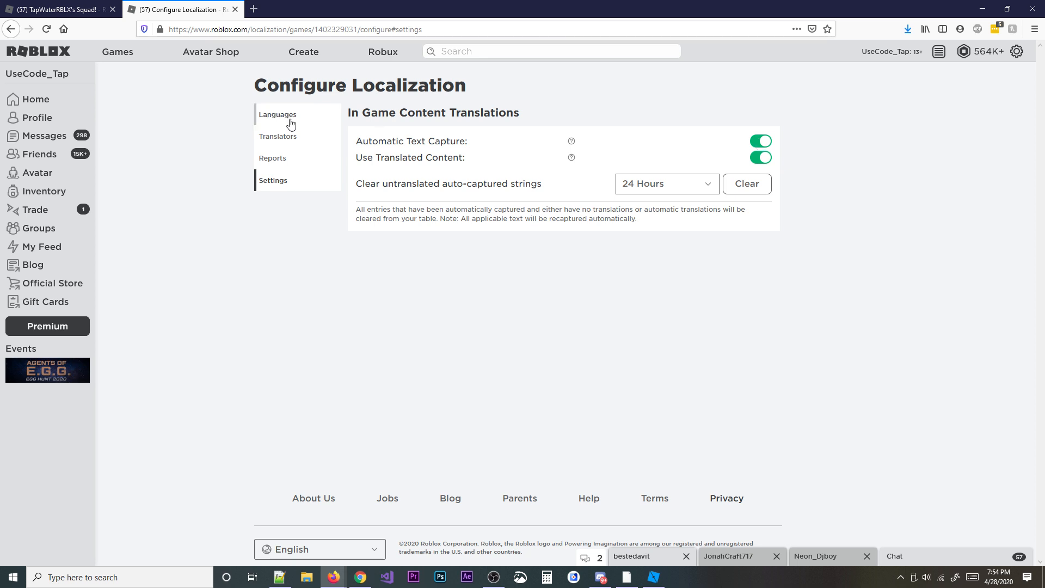
mouse_move(278, 115)
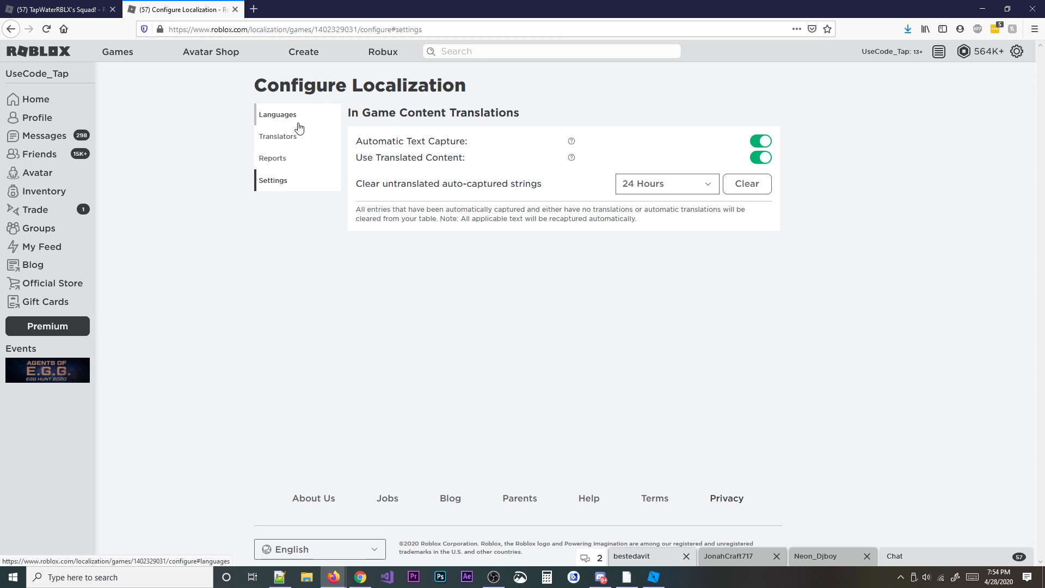
mouse_move(562, 164)
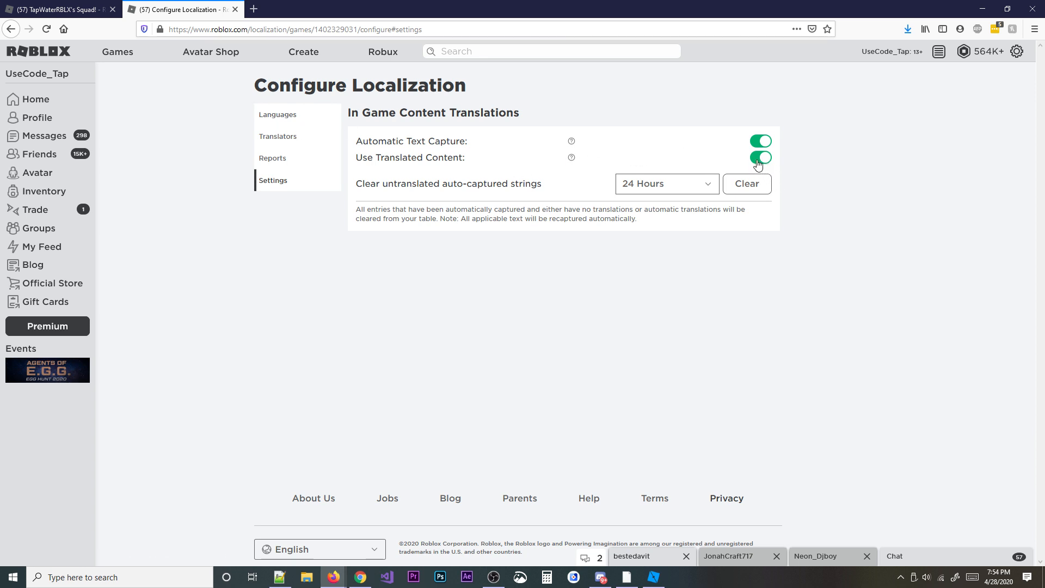
click(760, 158)
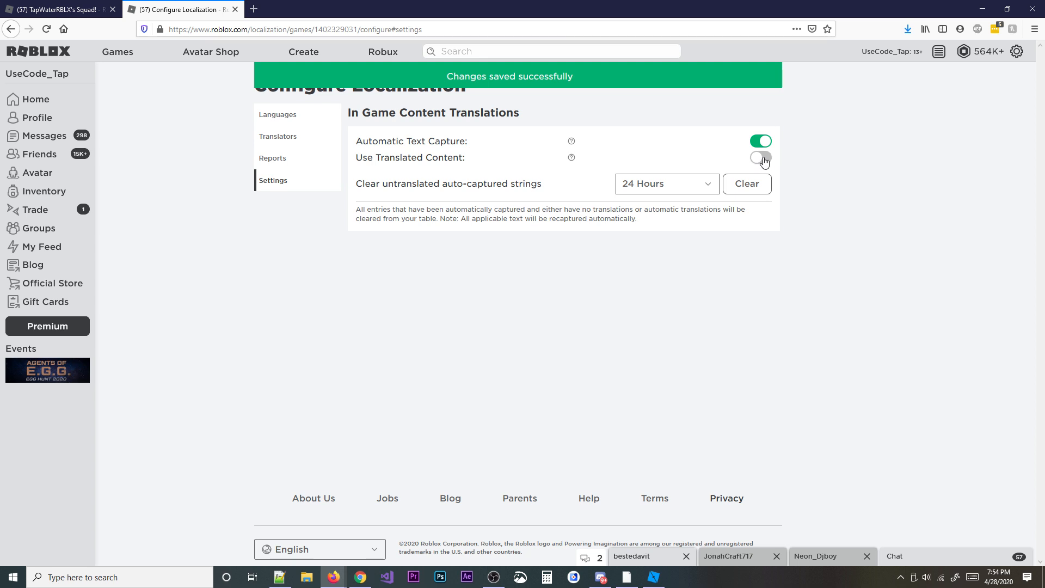
mouse_move(771, 153)
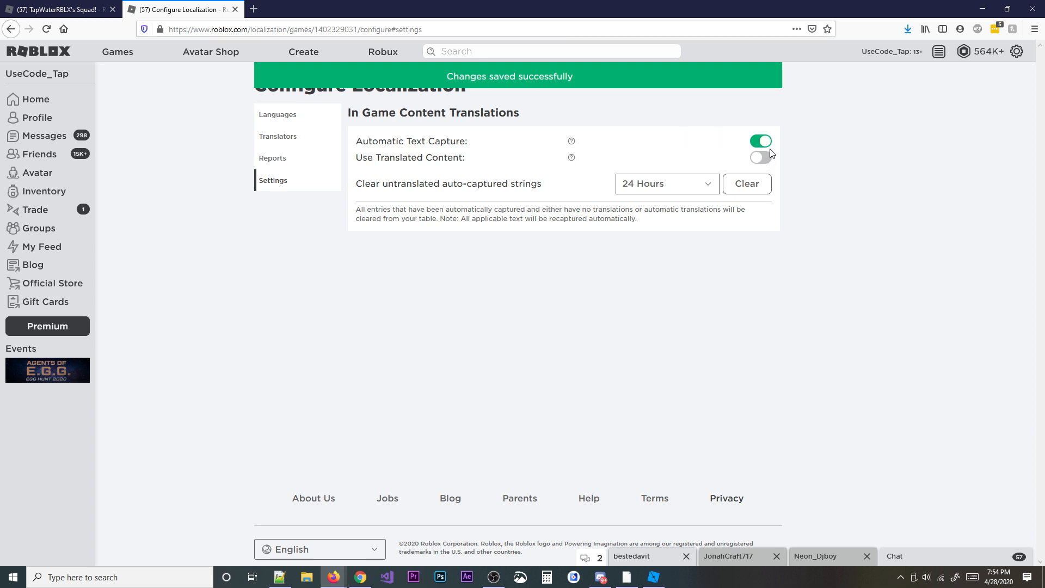
mouse_move(515, 170)
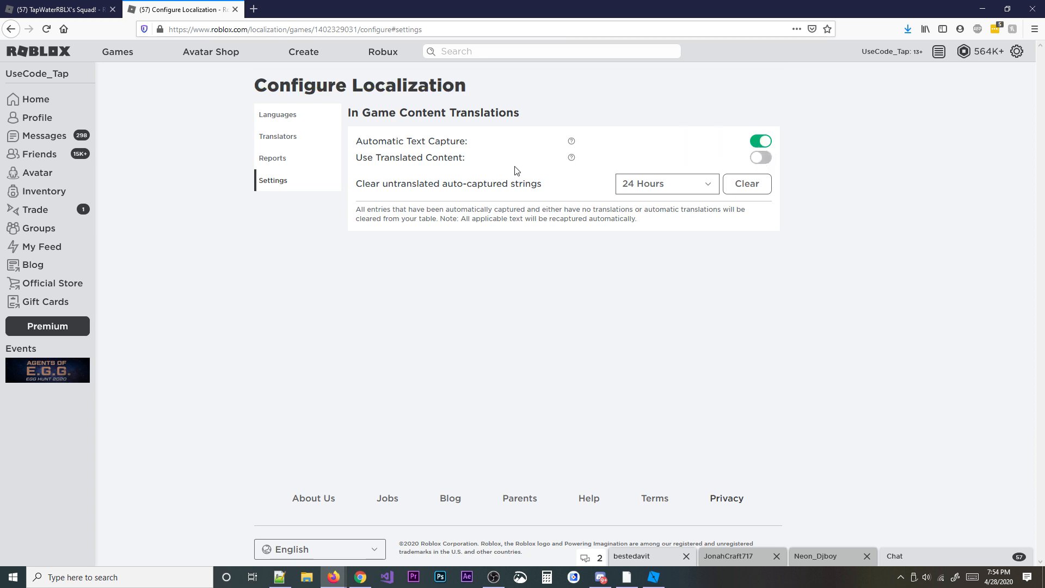
click(278, 114)
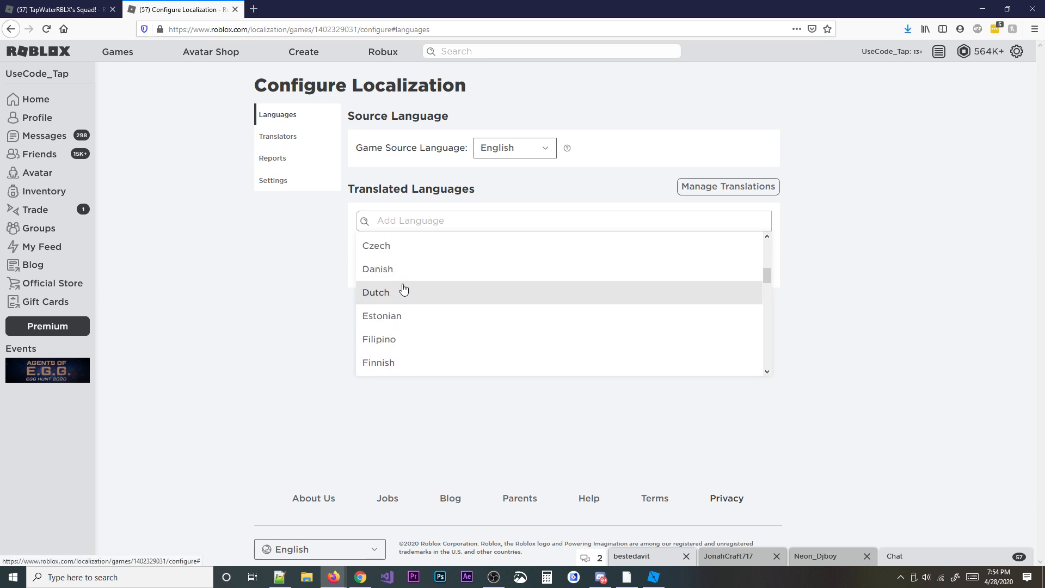
Search 'fre' to add French and open its Manage Translations string list.
text(fre)
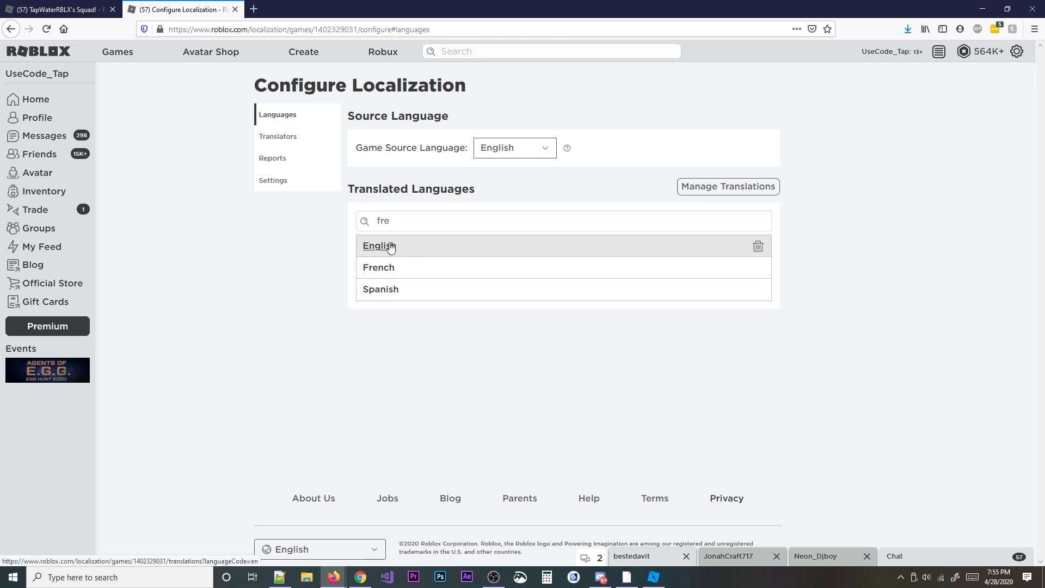
click(378, 267)
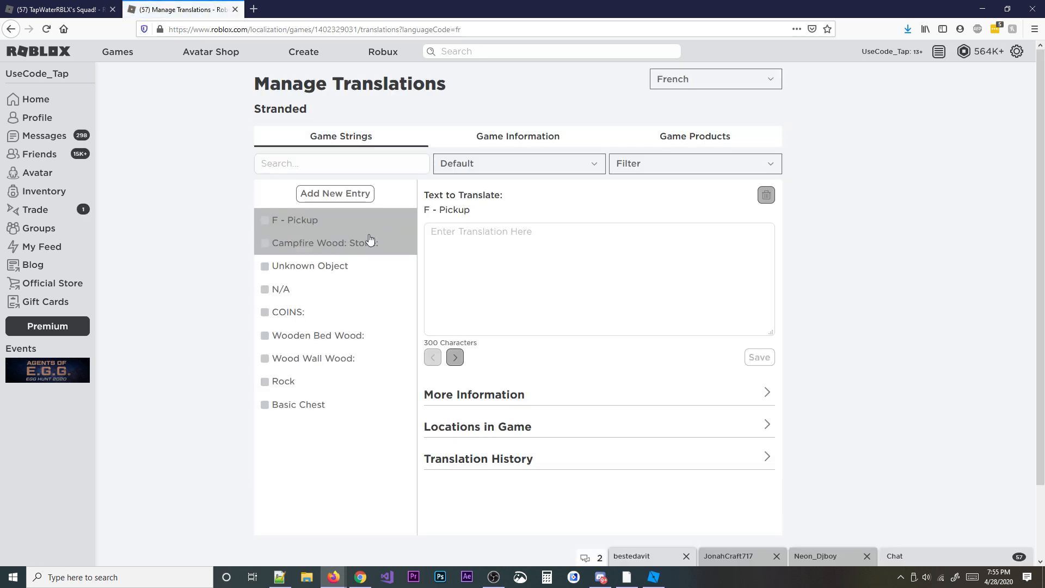
scroll(down, 3)
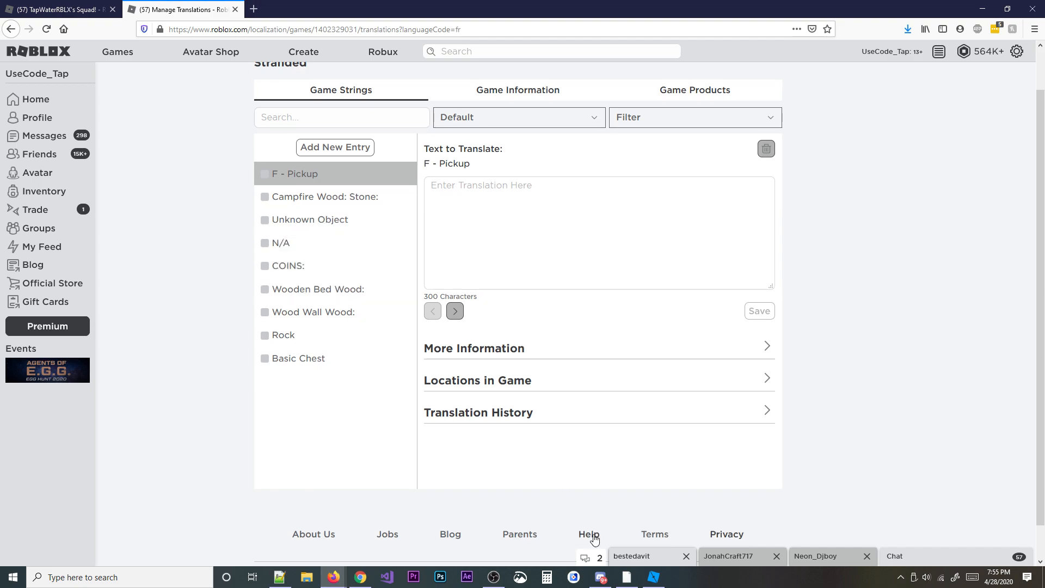
click(652, 577)
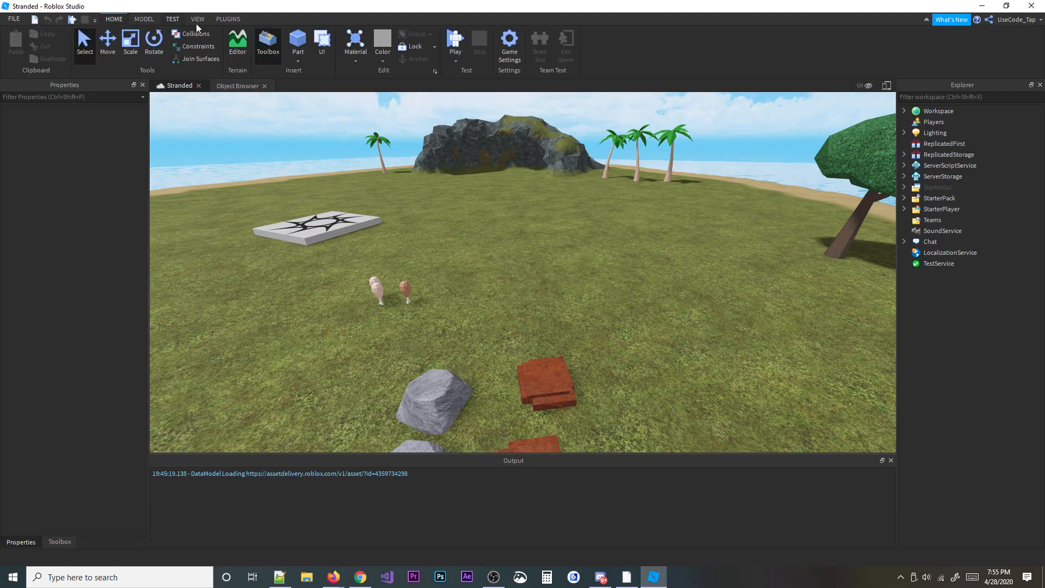
click(455, 41)
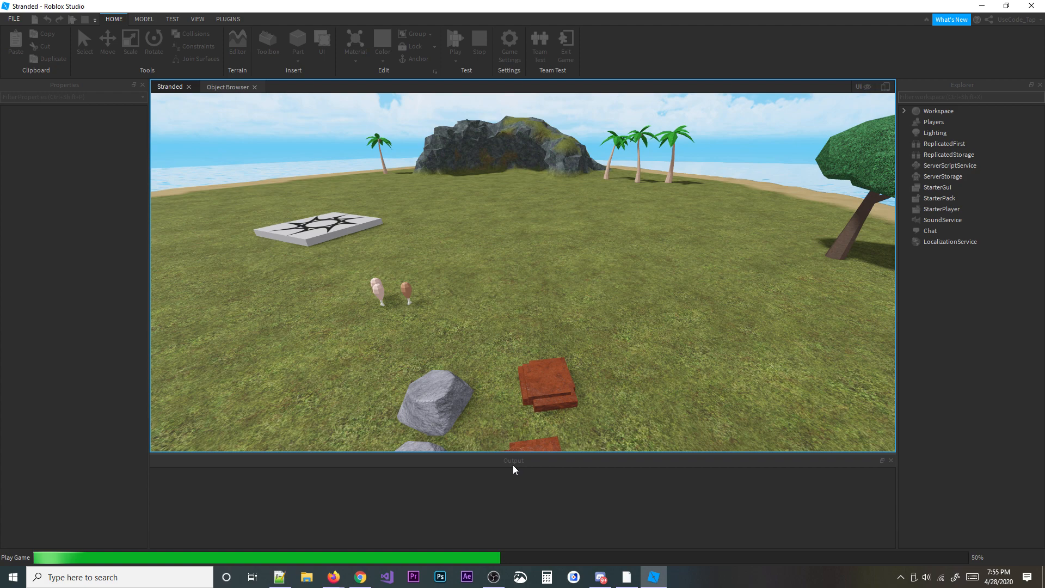
click(455, 44)
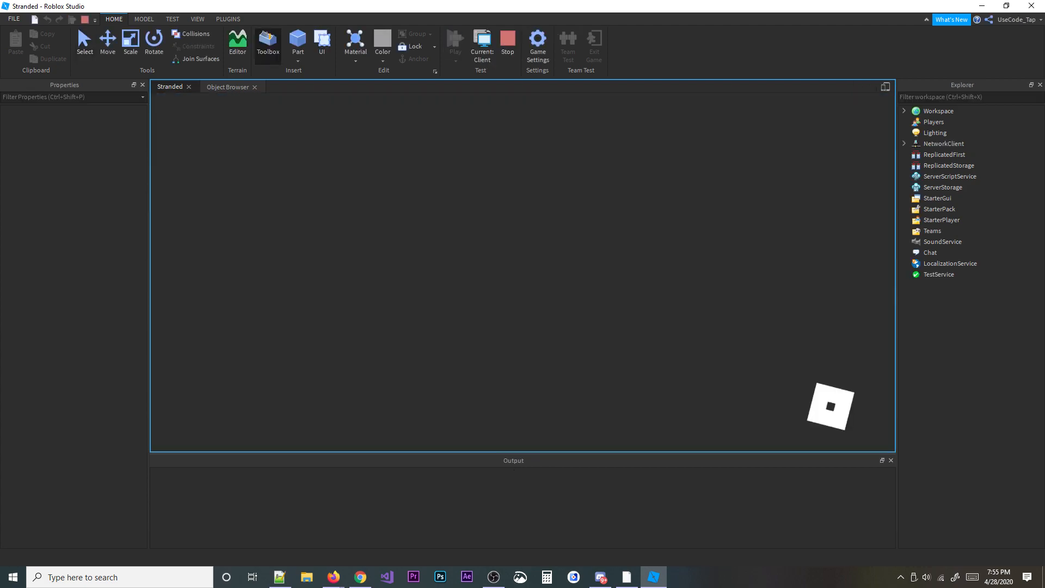
click(456, 41)
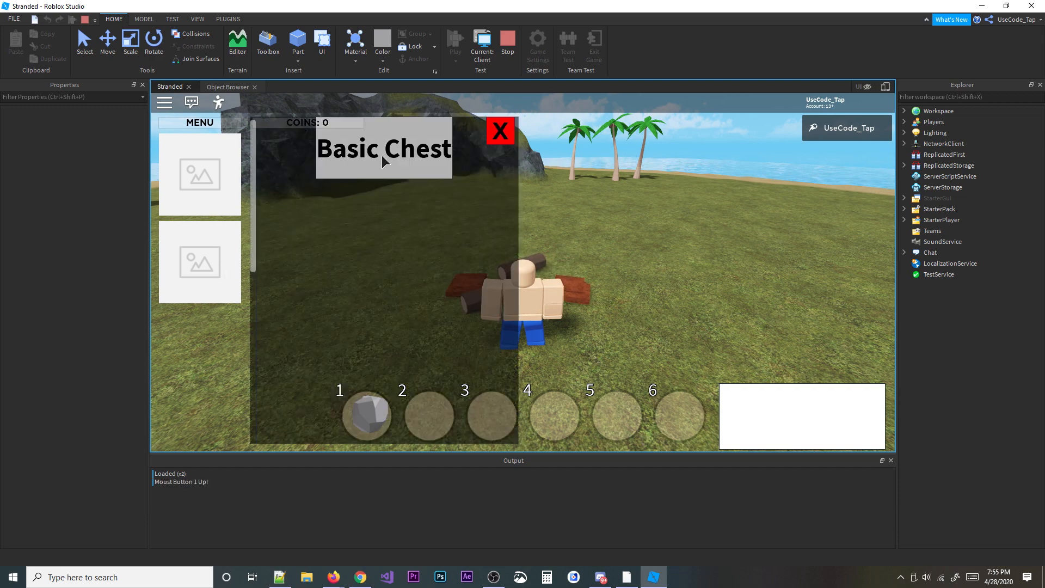
click(500, 131)
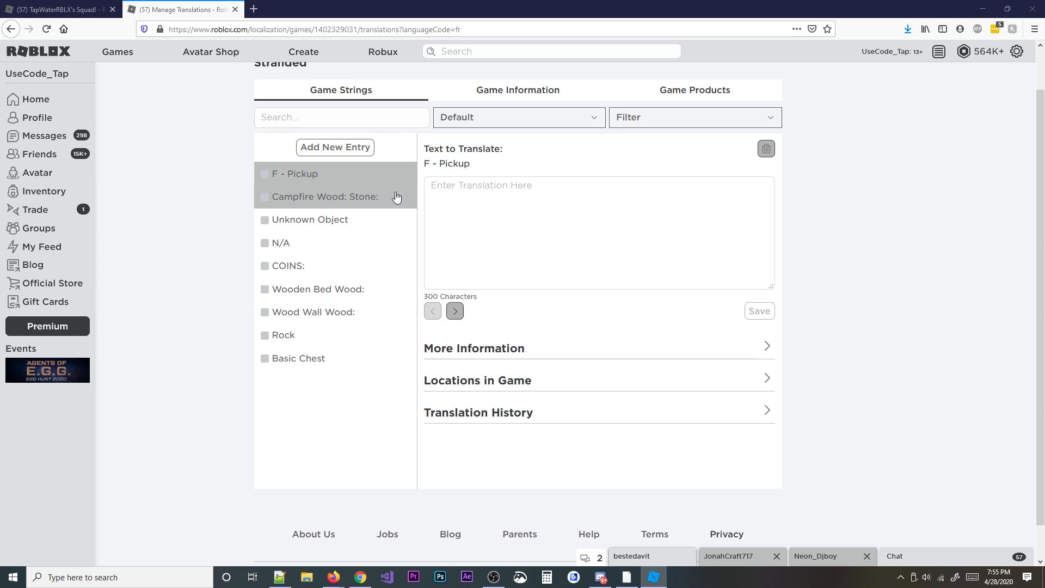
click(598, 233)
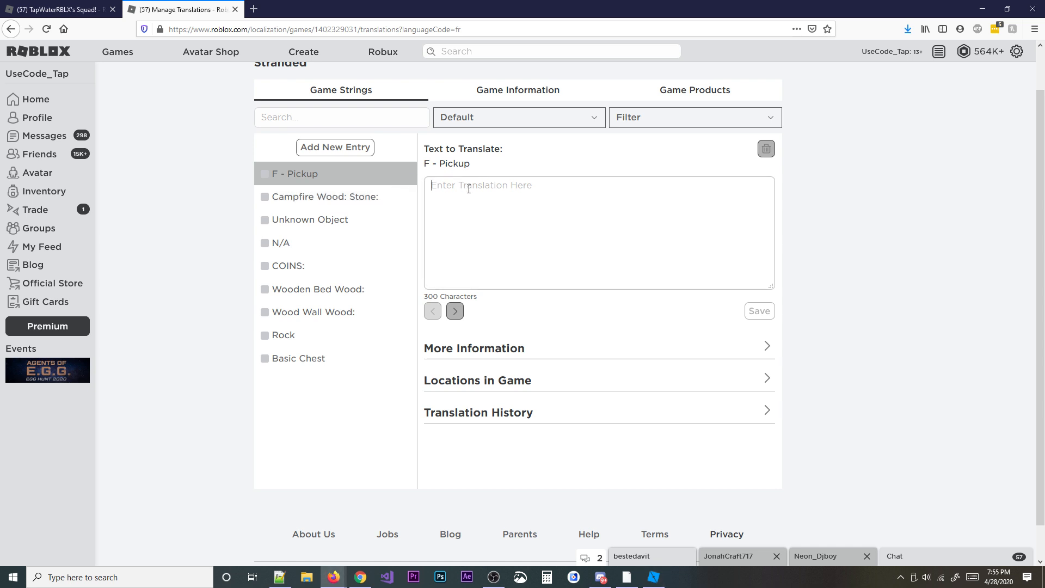
click(321, 197)
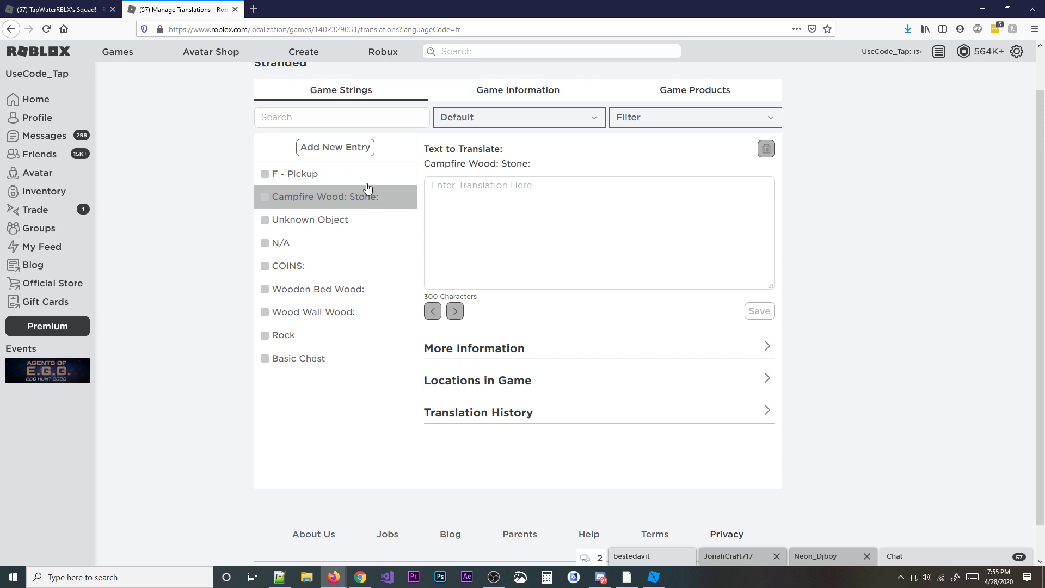
click(295, 173)
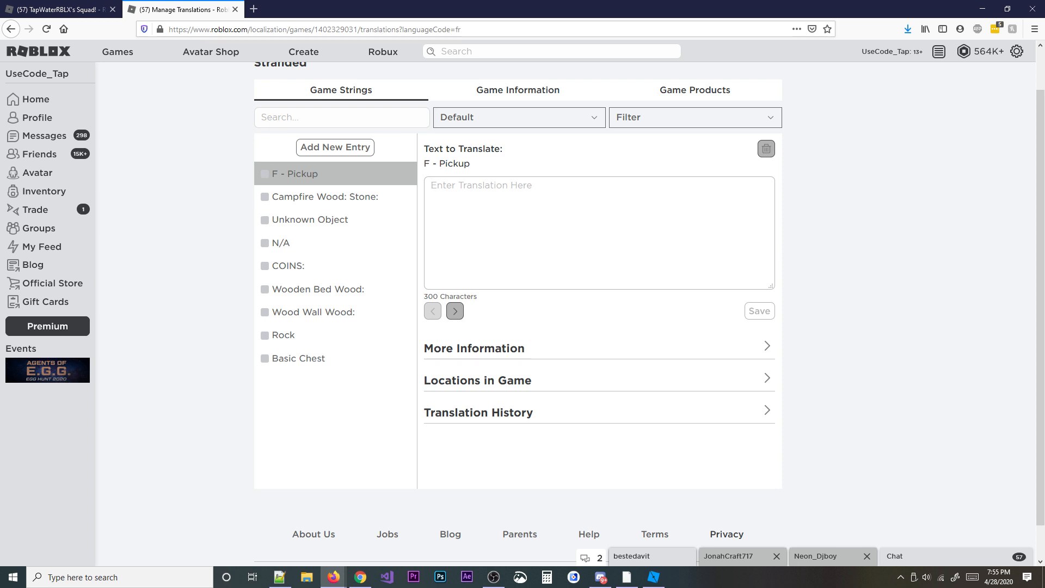
click(652, 577)
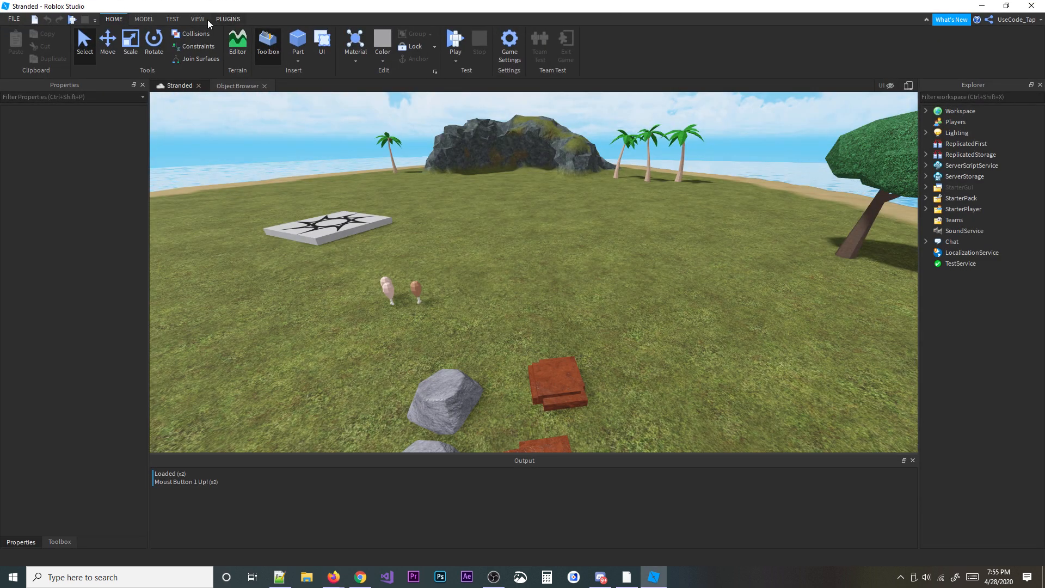
click(227, 18)
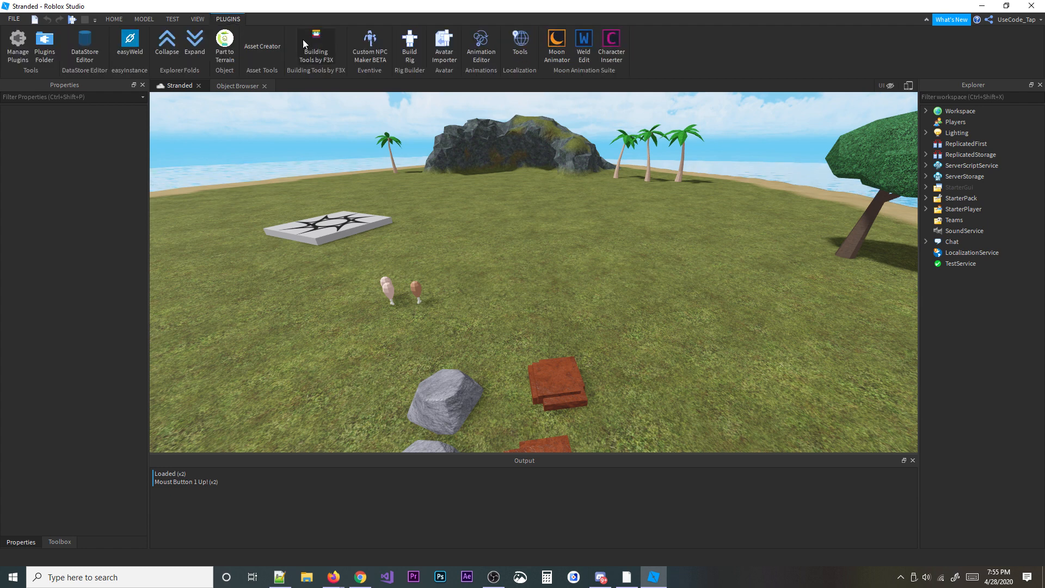
mouse_move(518, 44)
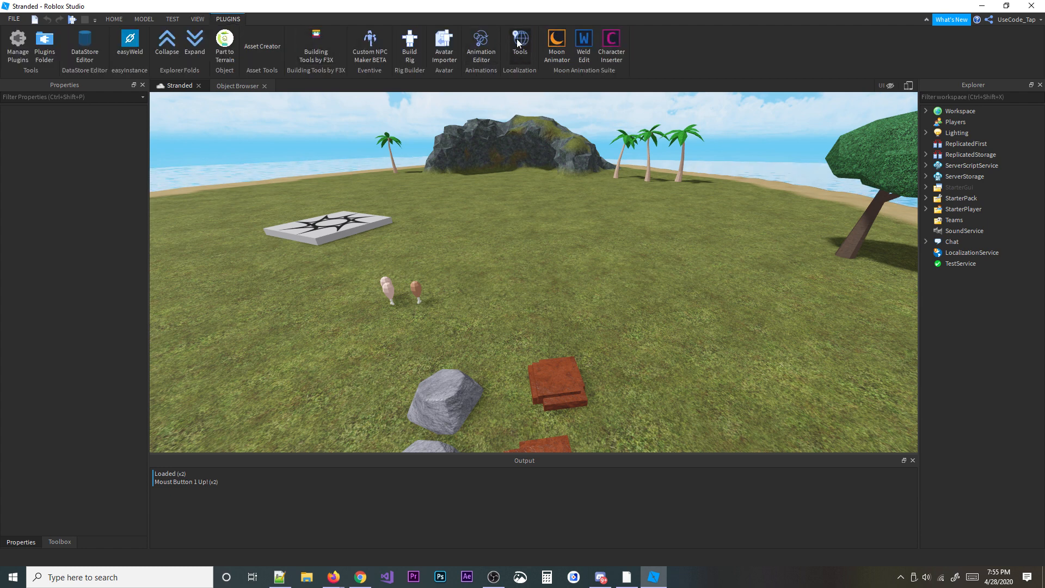
click(520, 38)
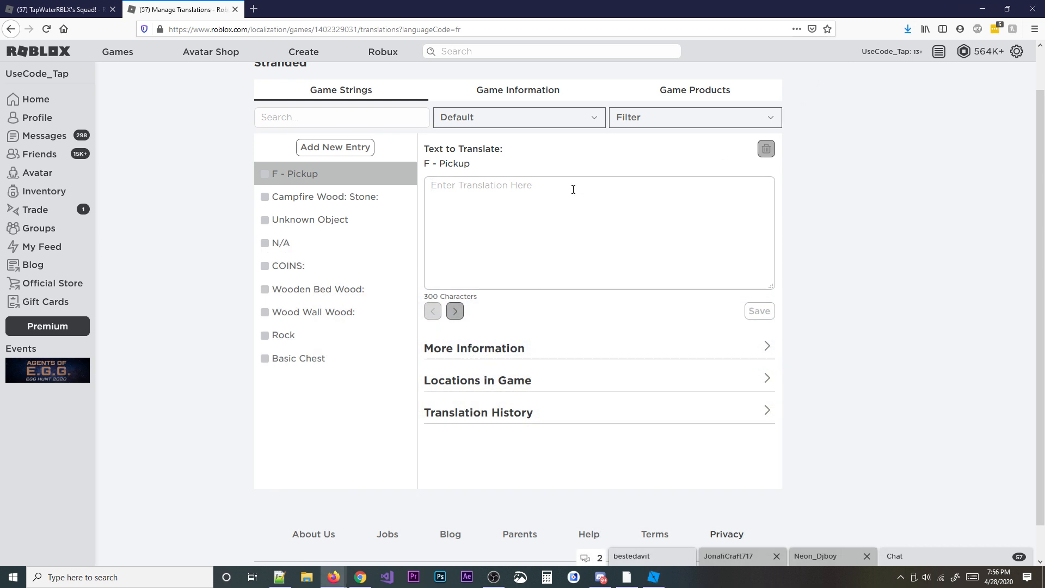
mouse_move(509, 158)
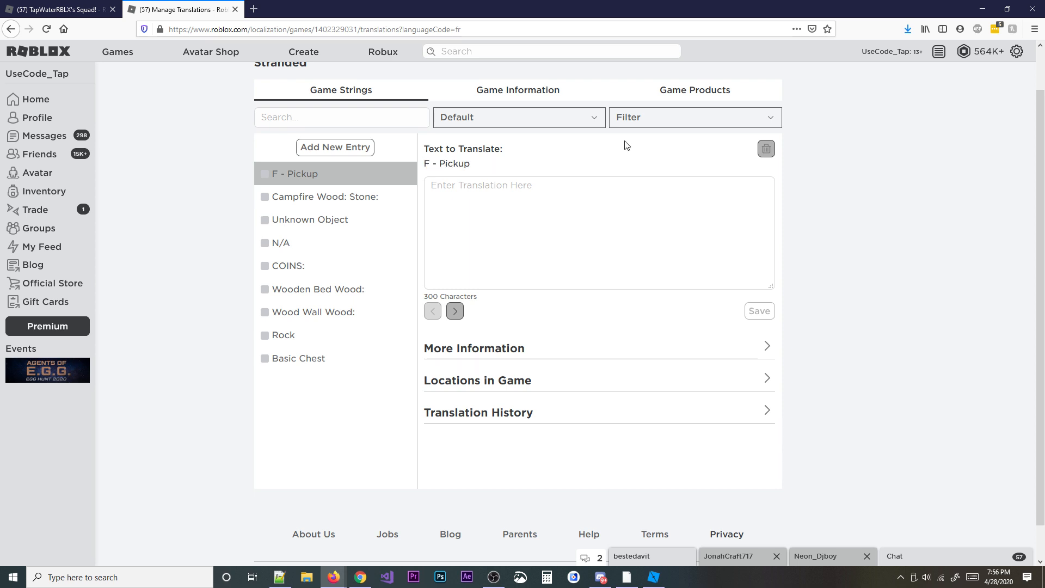
mouse_move(438, 162)
text(english to french)
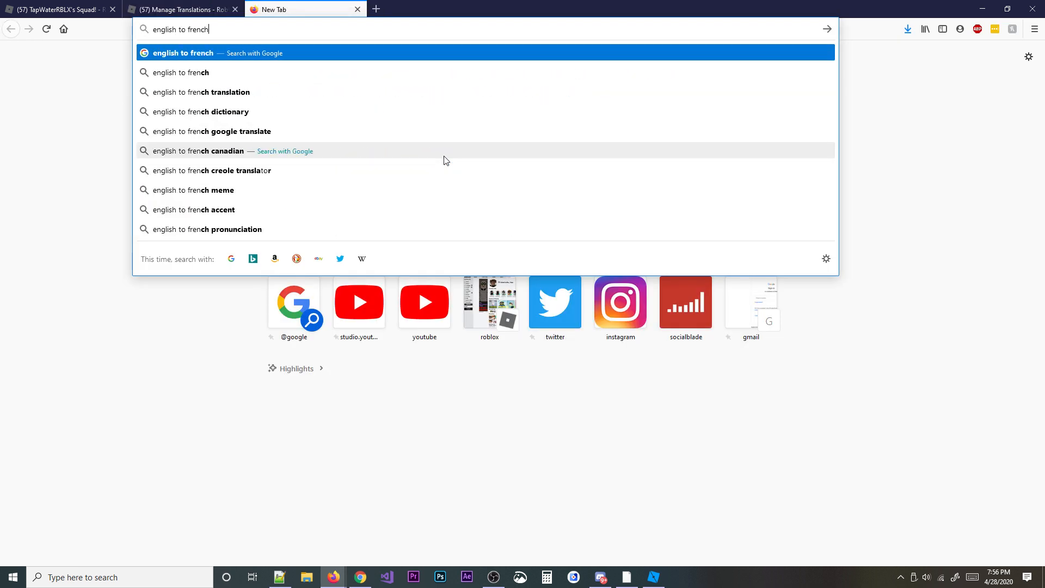
Search english to french, translate 'Pickup' and take the result Ramasser.
key(Return)
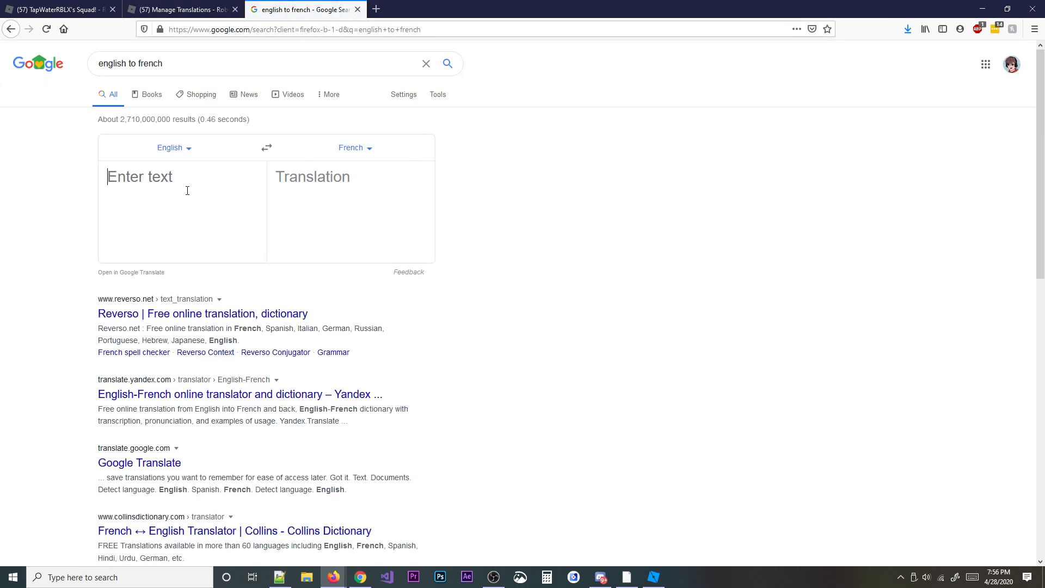
text(Pic)
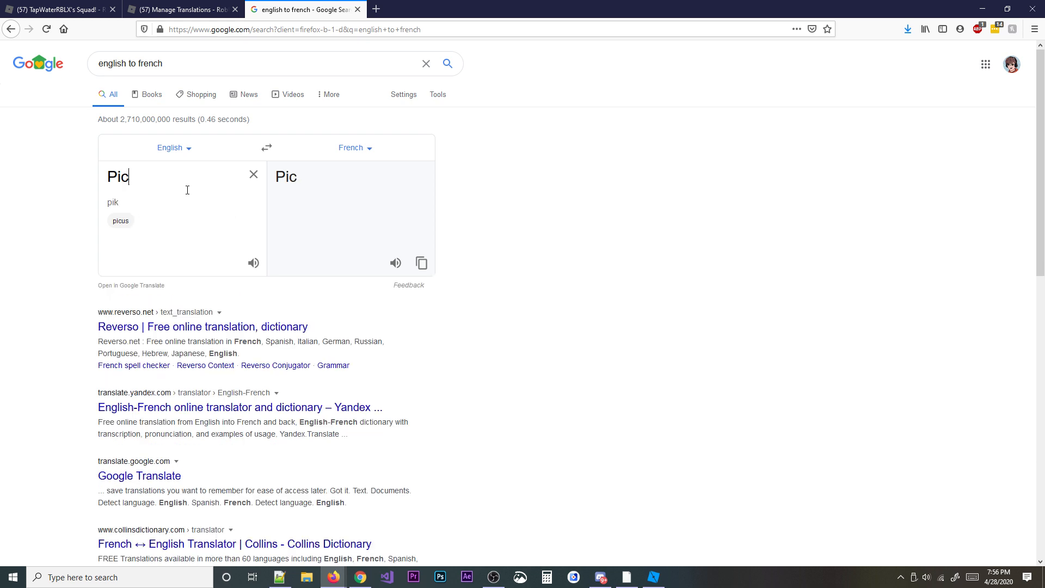
text(kup)
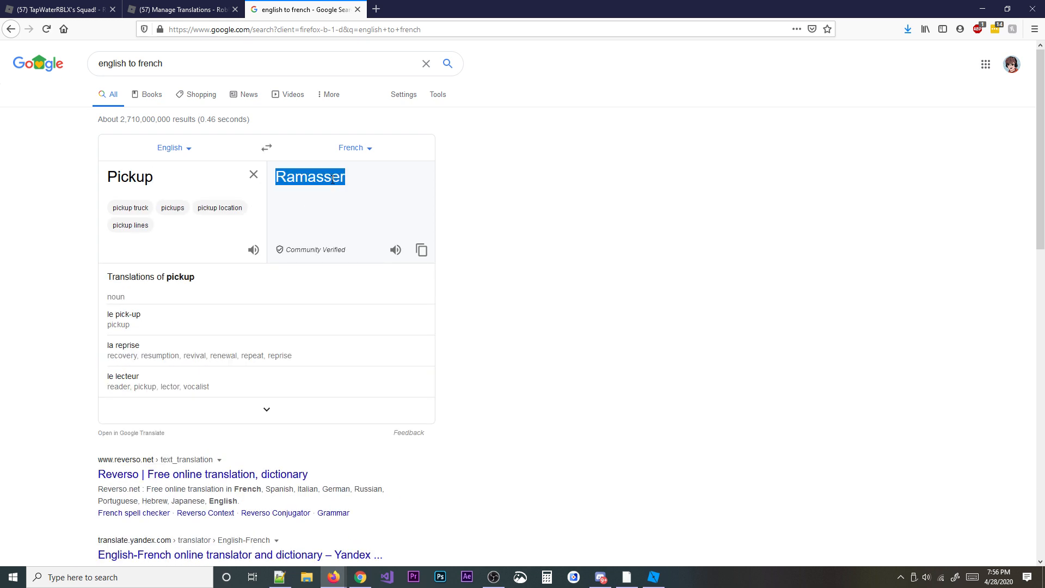
click(180, 10)
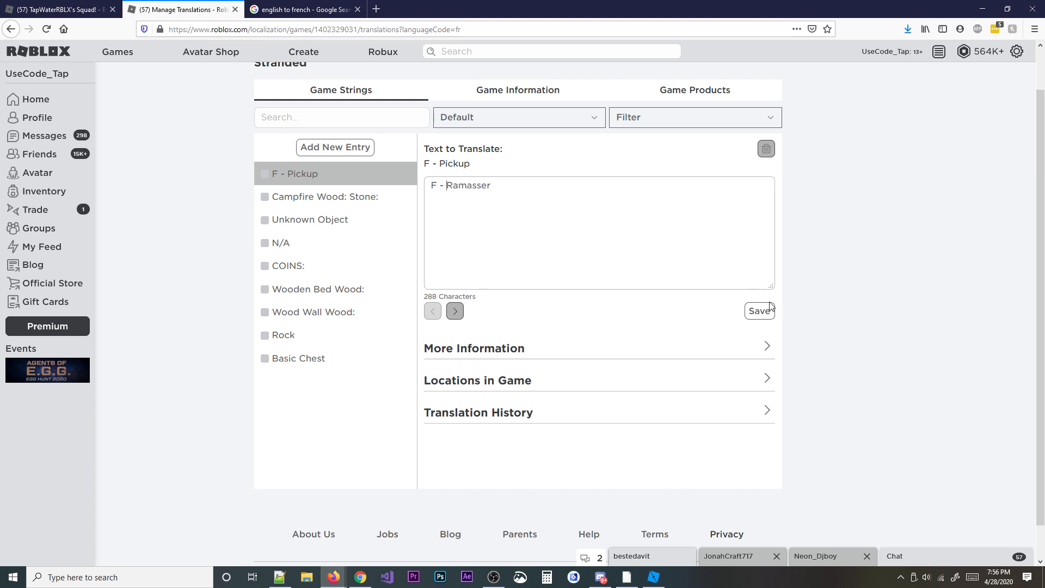
Save the F - Ramasser translation and select the Basic Chest string with Default ordering.
click(759, 311)
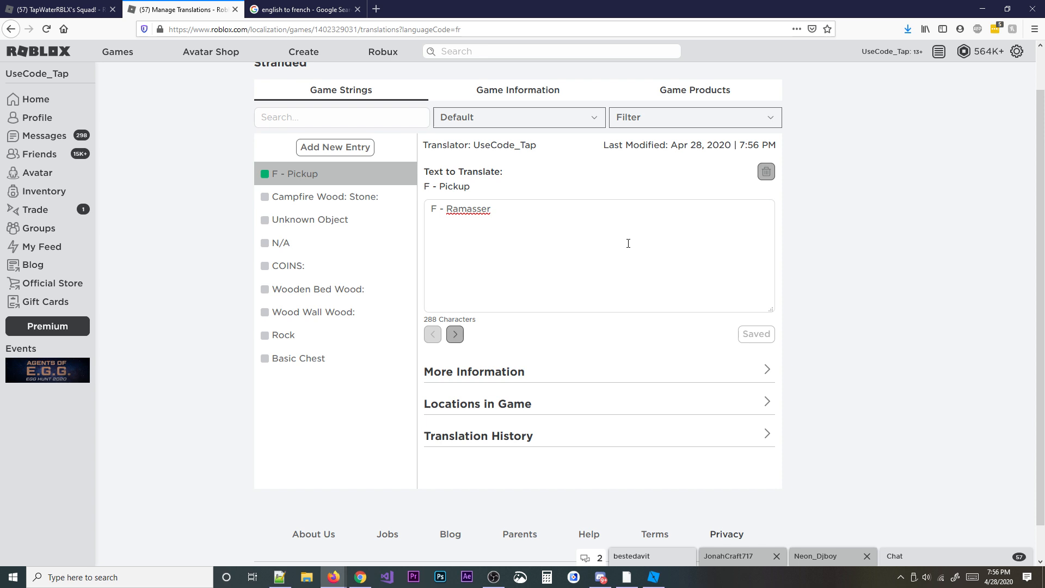
mouse_move(279, 201)
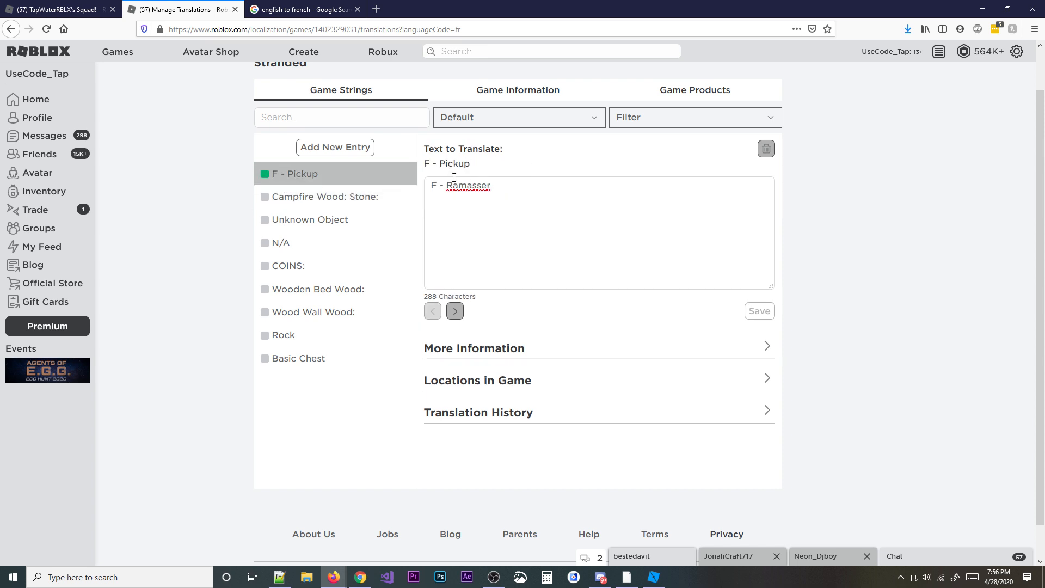
click(298, 358)
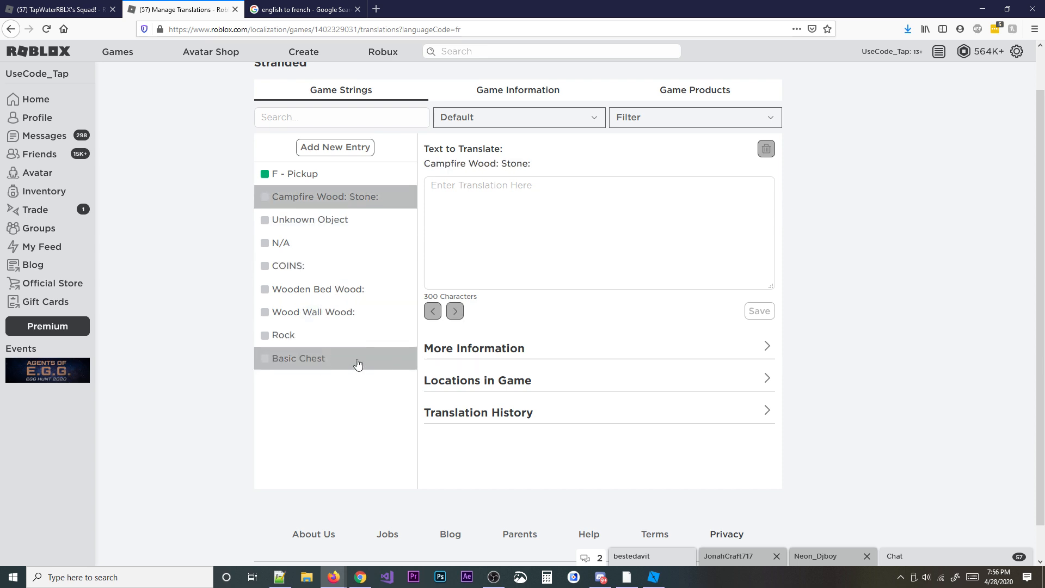
click(518, 118)
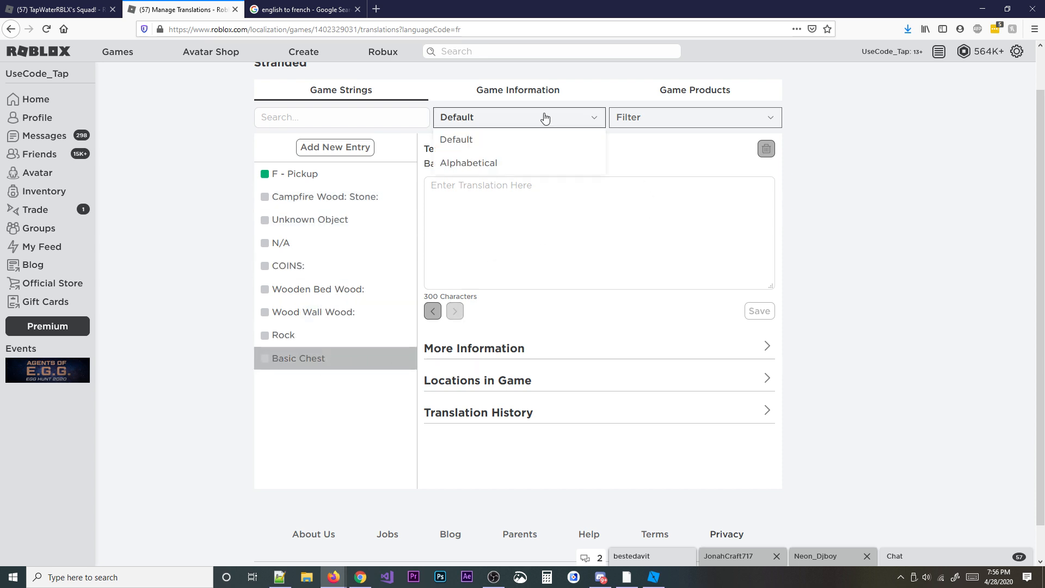
click(456, 140)
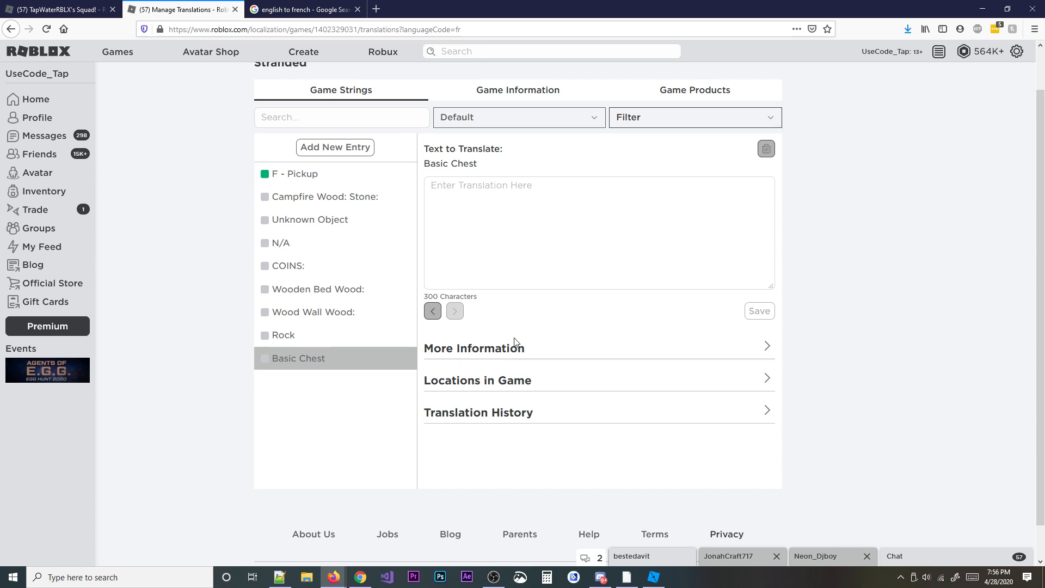
Review Basic Chest's More Information context path, then collapse the extra details.
click(473, 347)
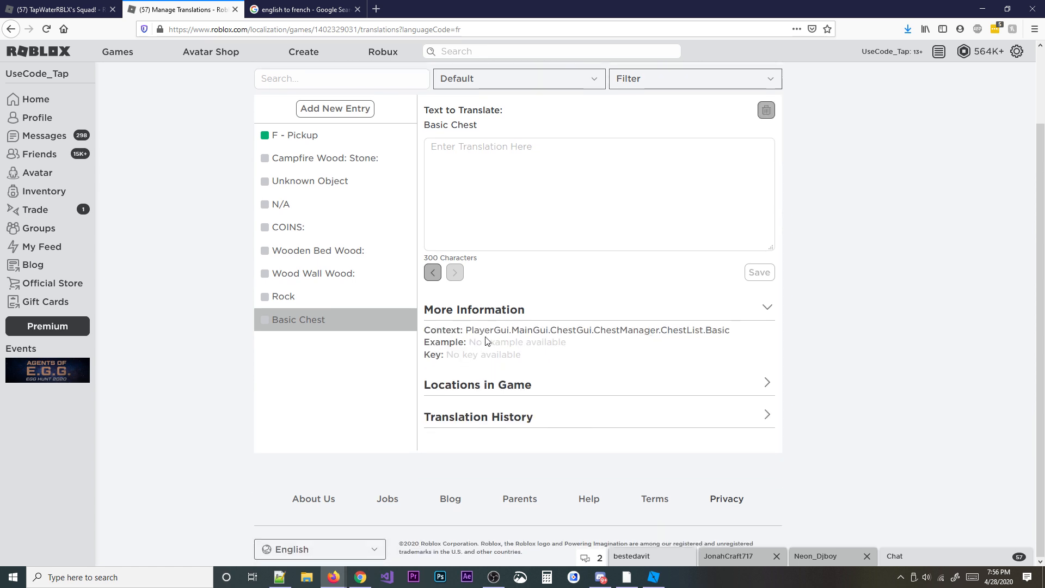
double_click(580, 330)
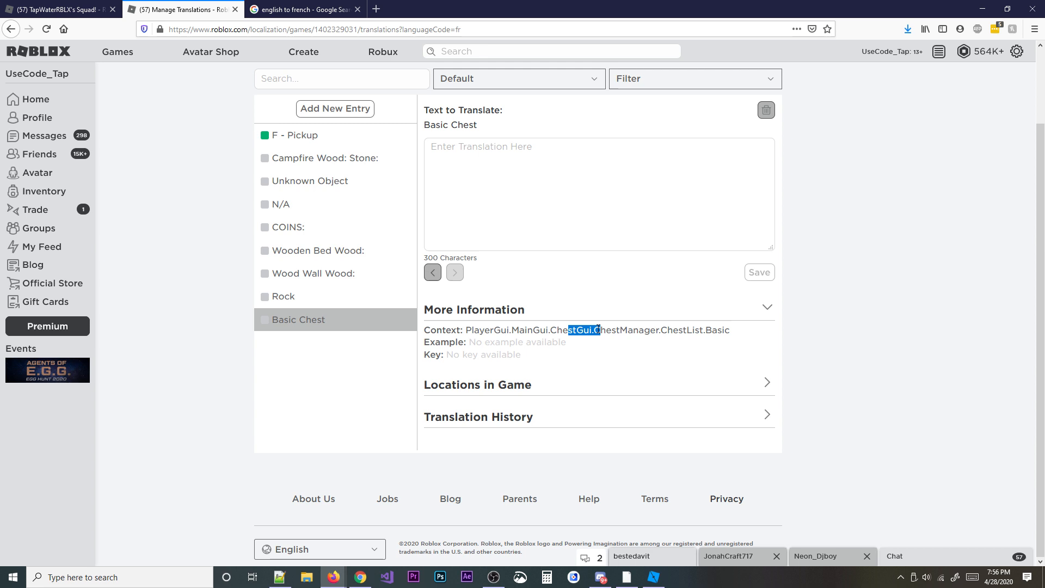
click(509, 329)
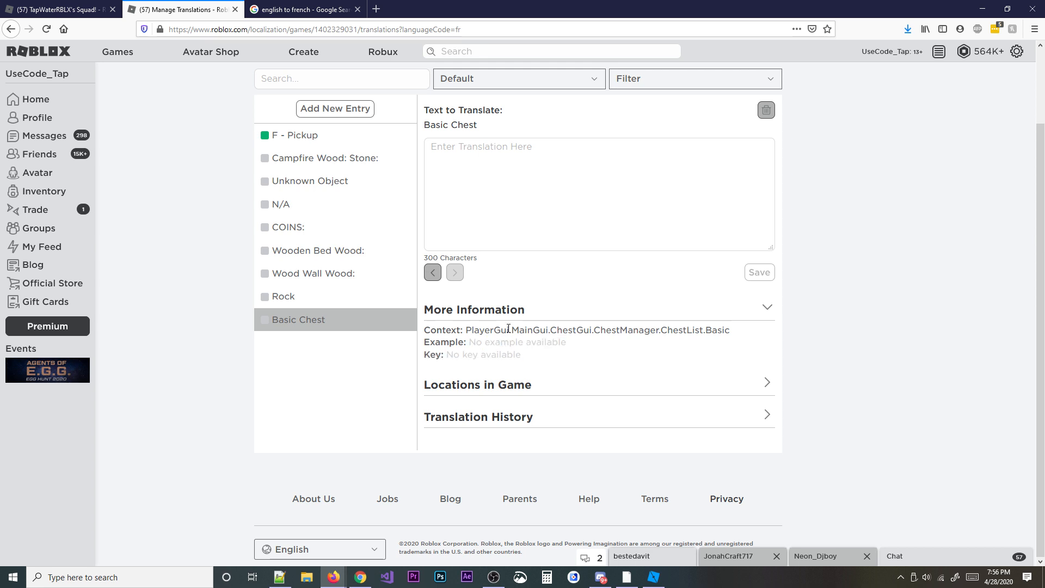
click(474, 309)
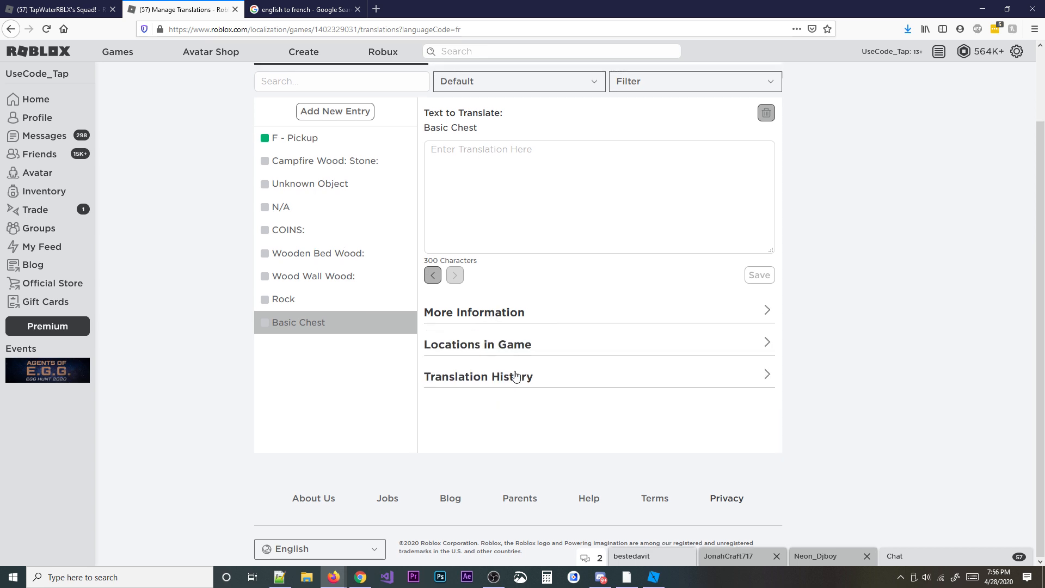
scroll(up, 3)
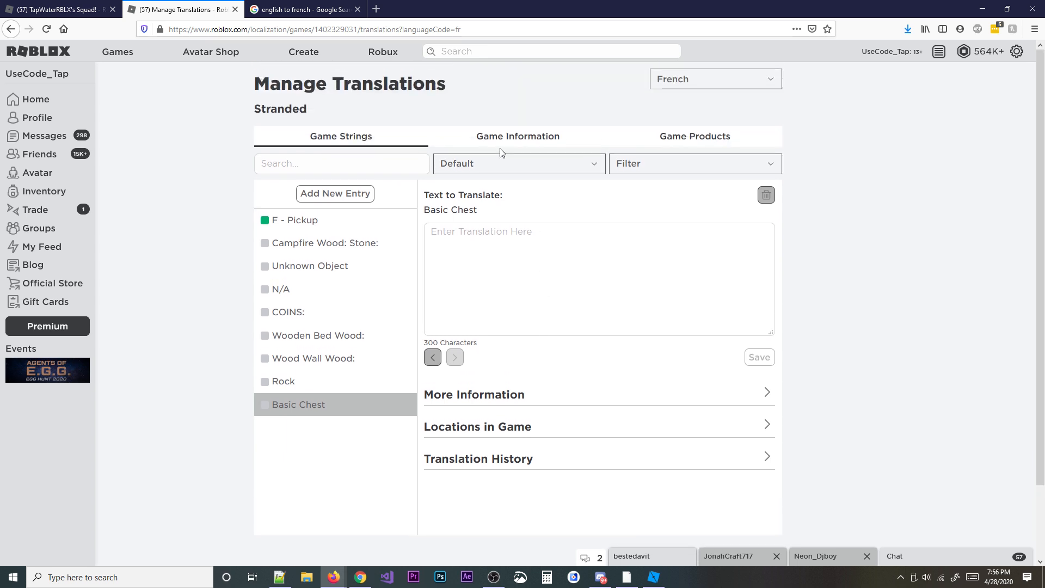
Open Game Information and focus the empty French box for the name Stranded.
click(518, 136)
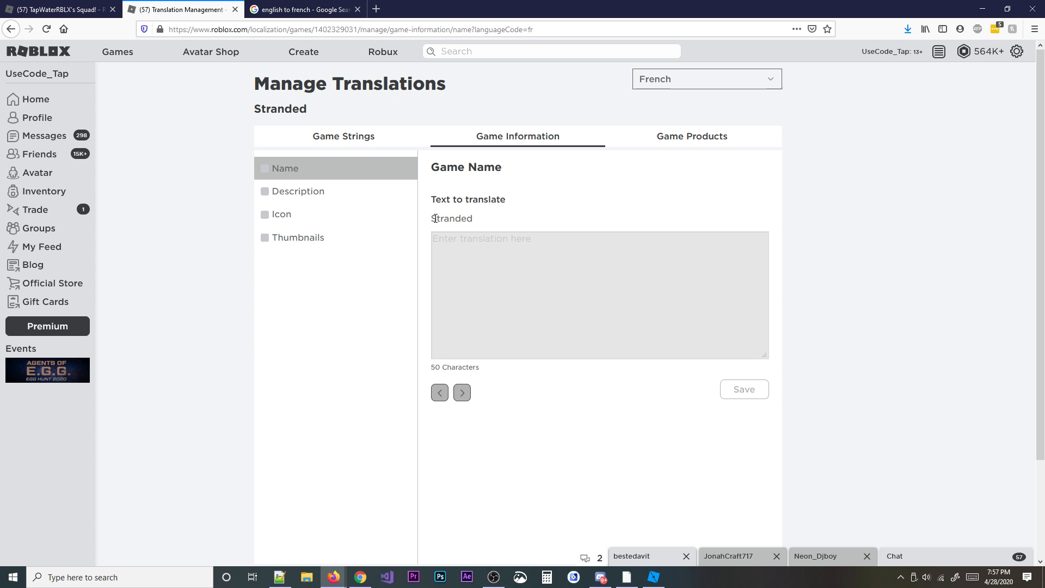
double_click(451, 218)
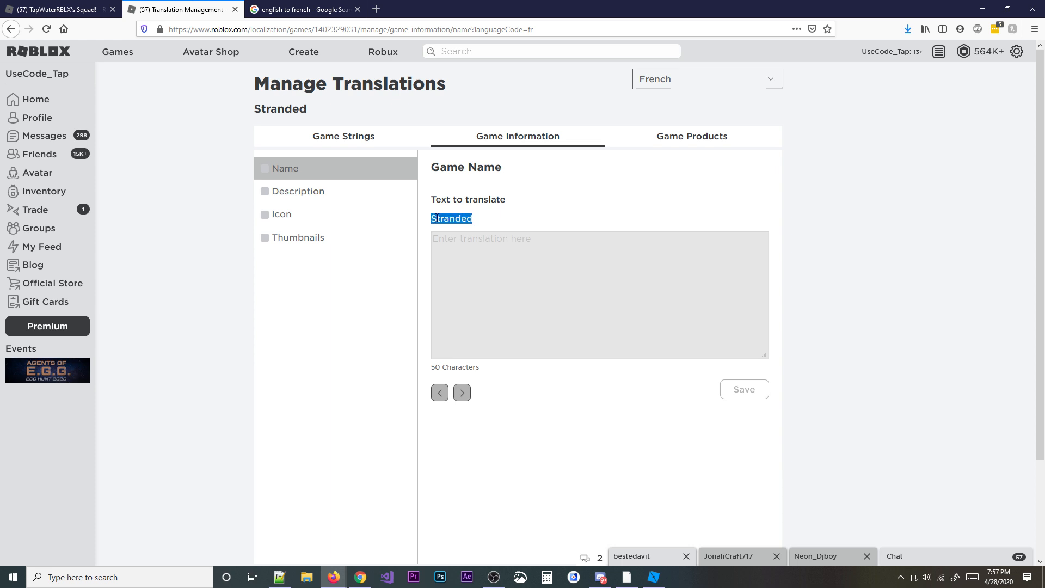
click(453, 240)
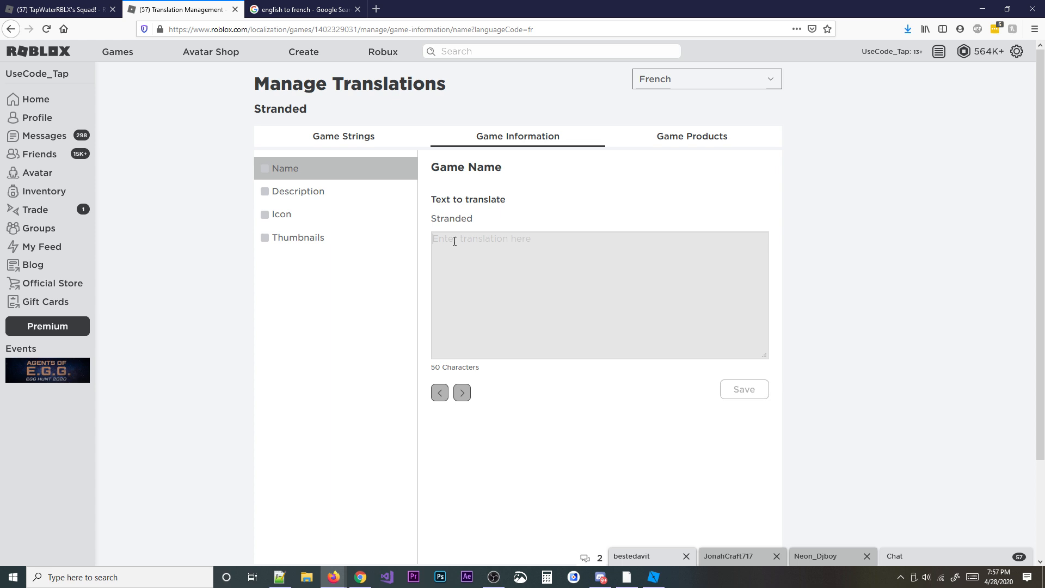
View the Description and Game Icon translation sections, nothing uploaded.
click(298, 191)
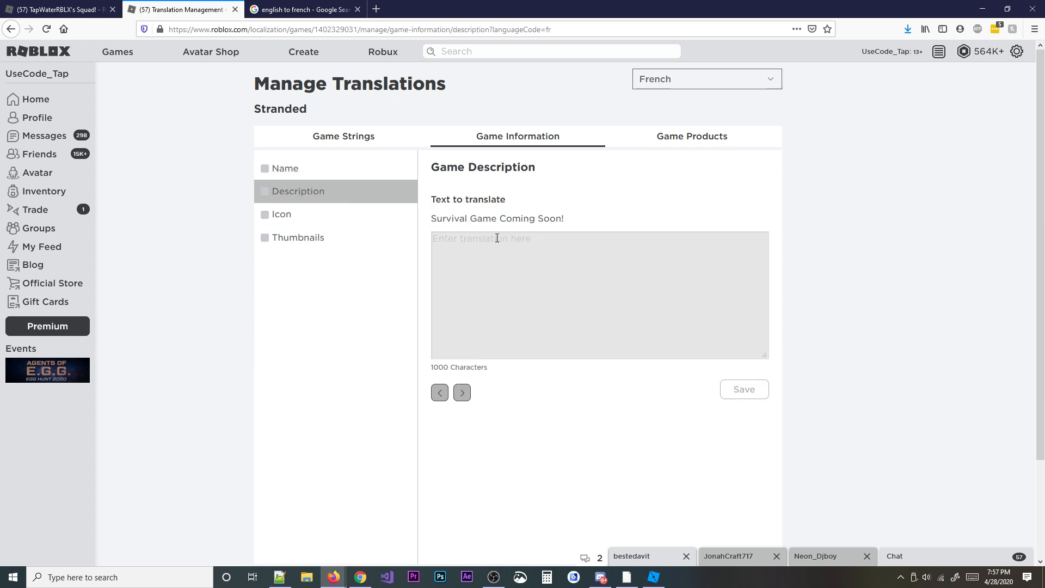
mouse_move(520, 215)
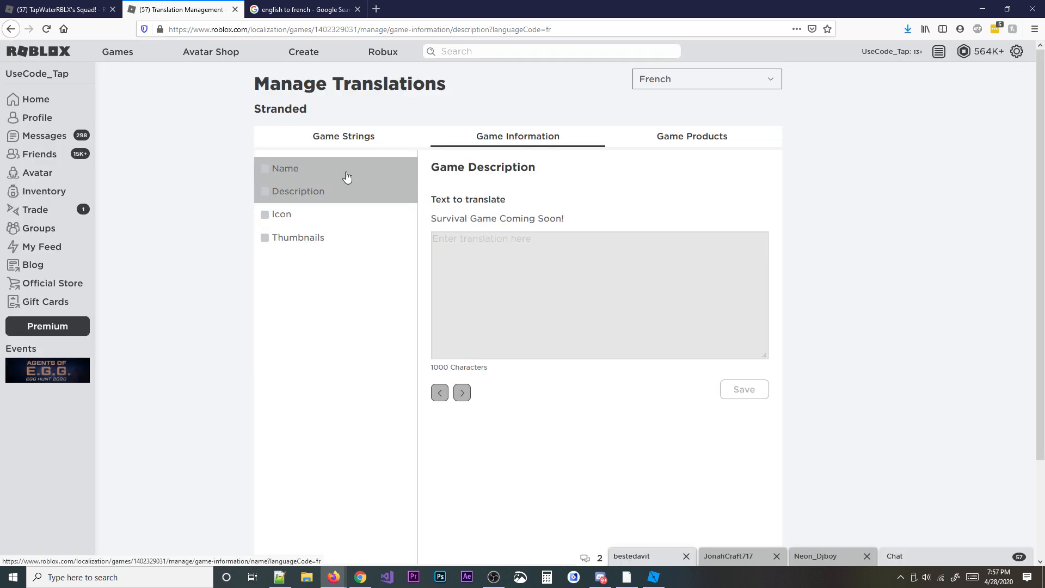
click(281, 214)
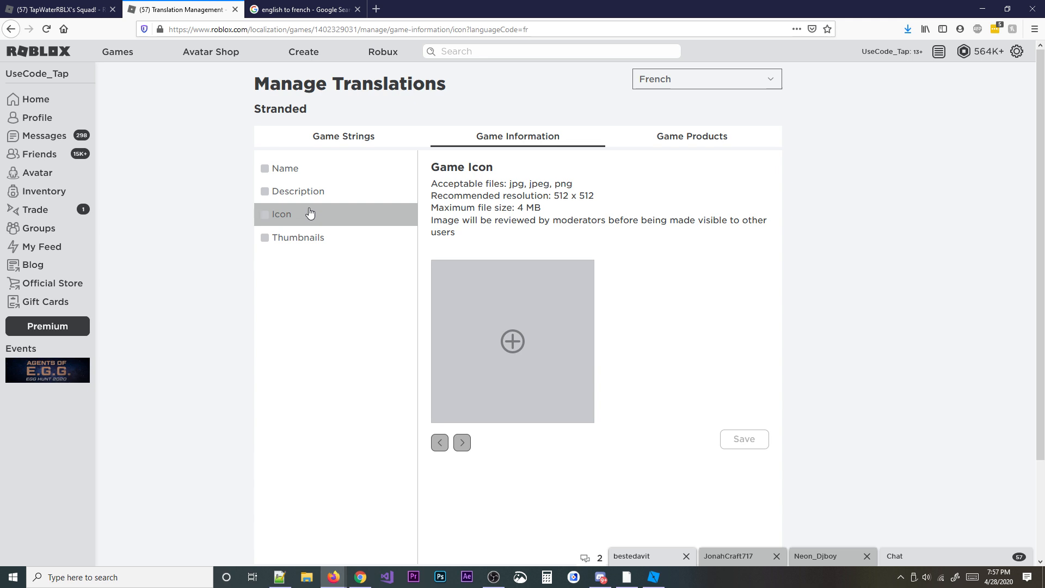
mouse_move(541, 269)
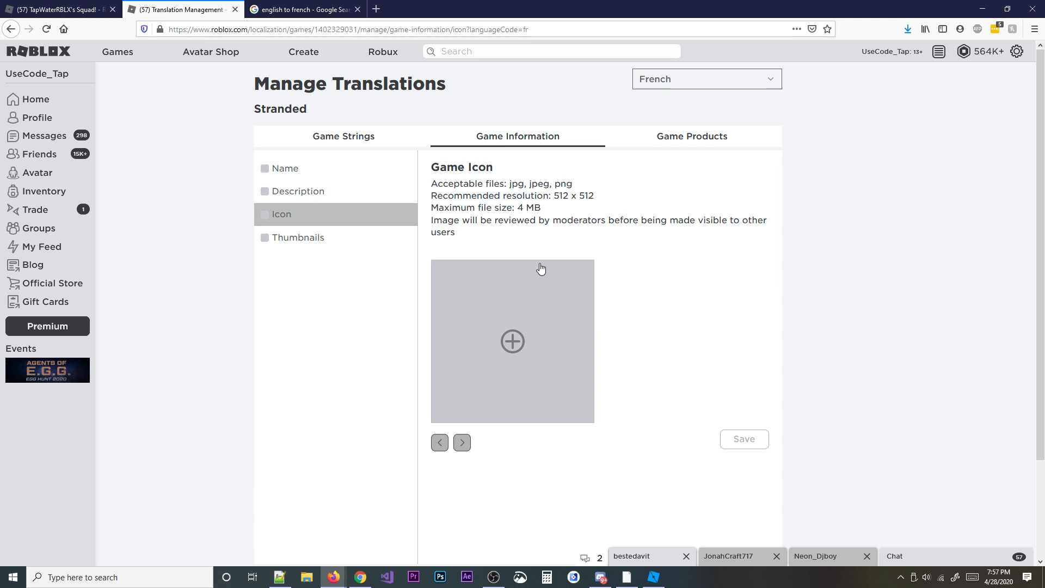
Check Thumbnails and the Game Products tab, which reports no products found.
click(298, 237)
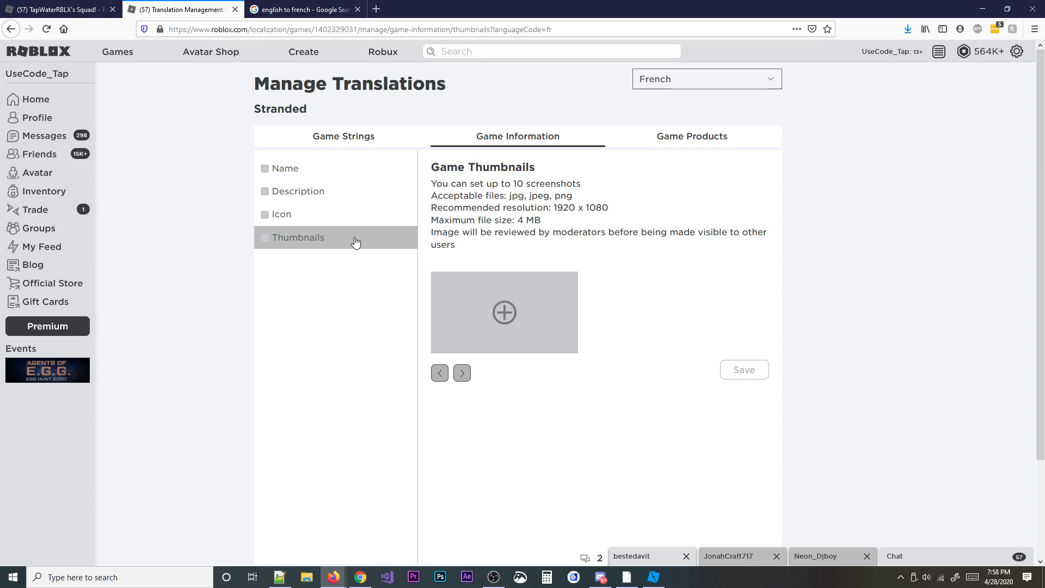
mouse_move(599, 198)
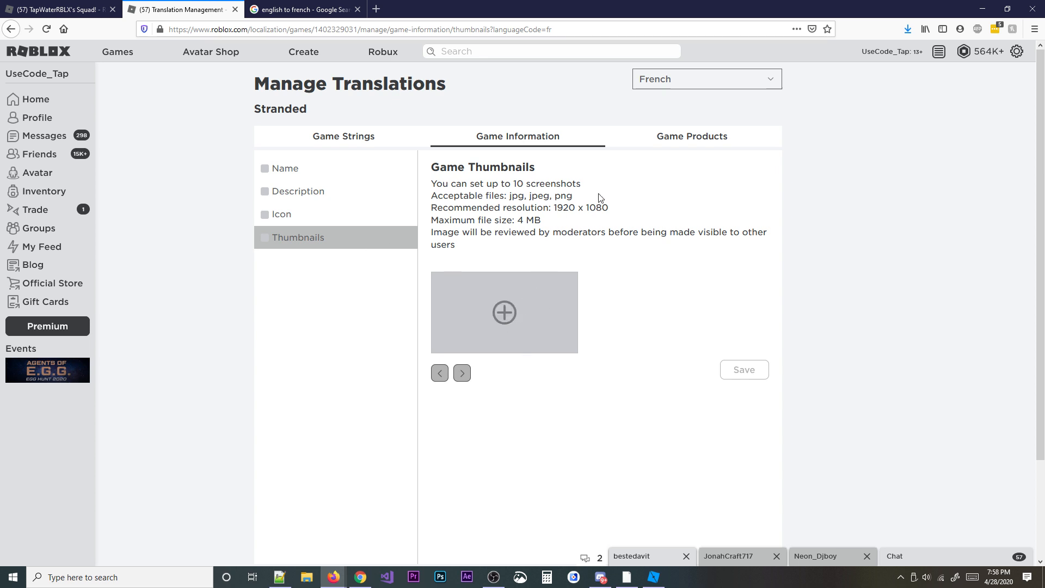
mouse_move(524, 205)
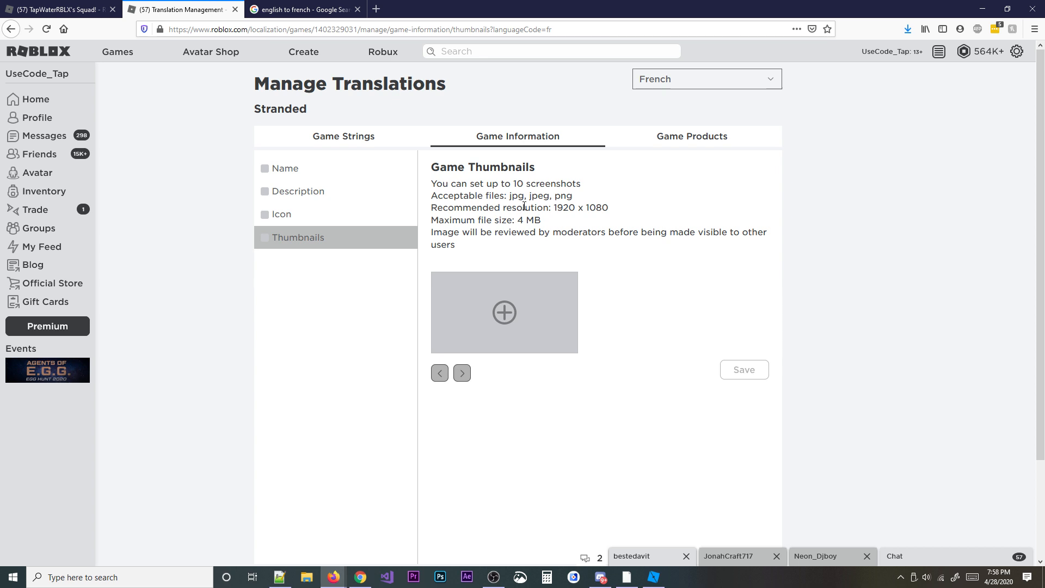
click(691, 136)
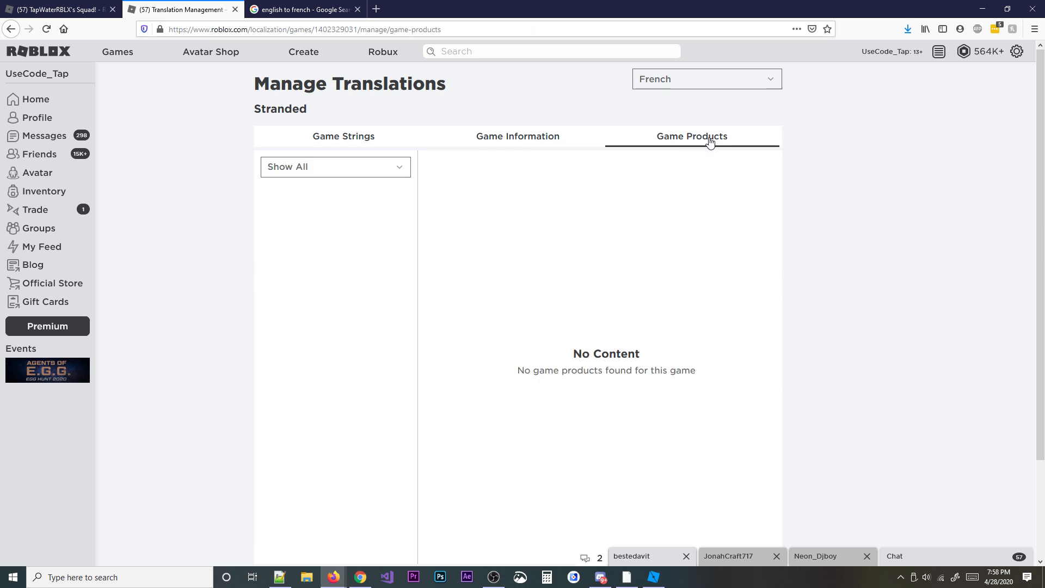
mouse_move(424, 210)
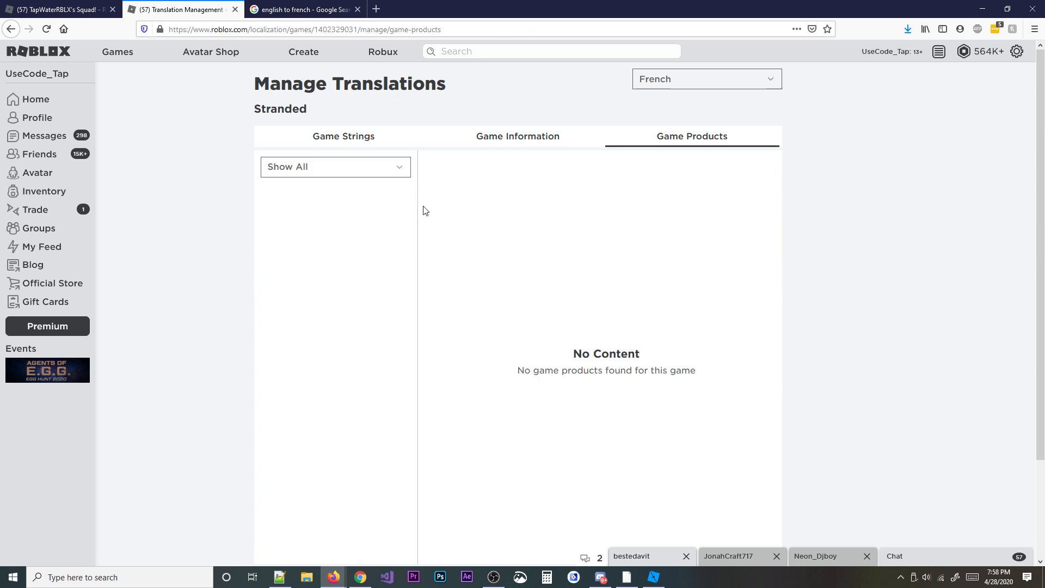
mouse_move(517, 136)
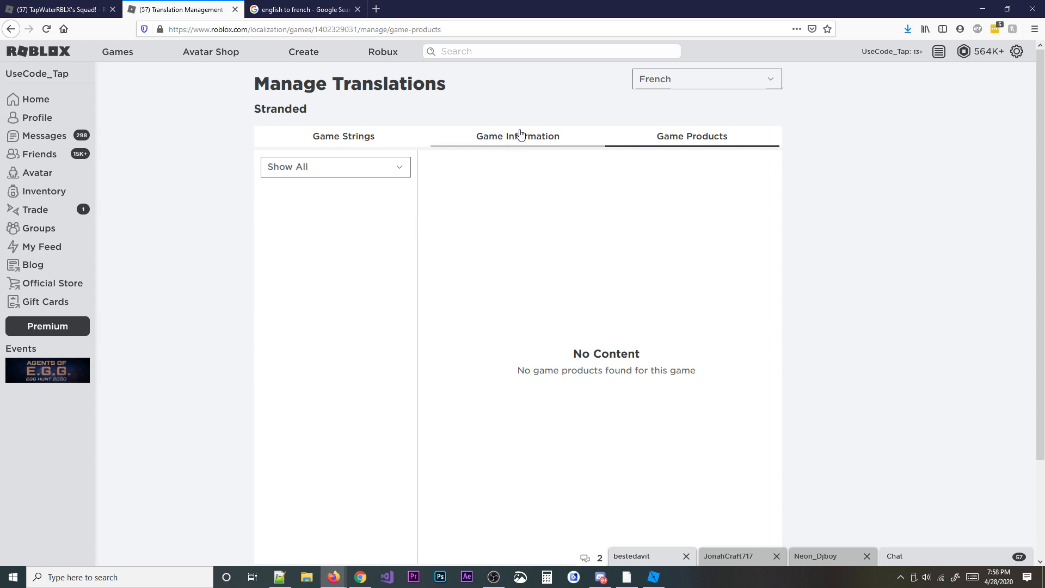
Return to Game Information, then head back to Game Strings, triggering the leave-page warning.
click(517, 136)
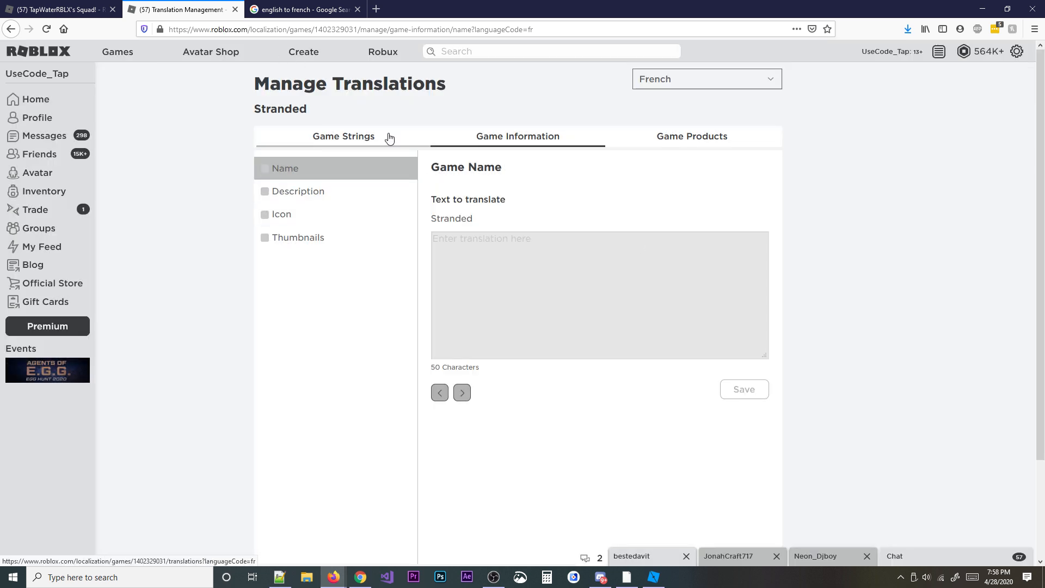
click(343, 136)
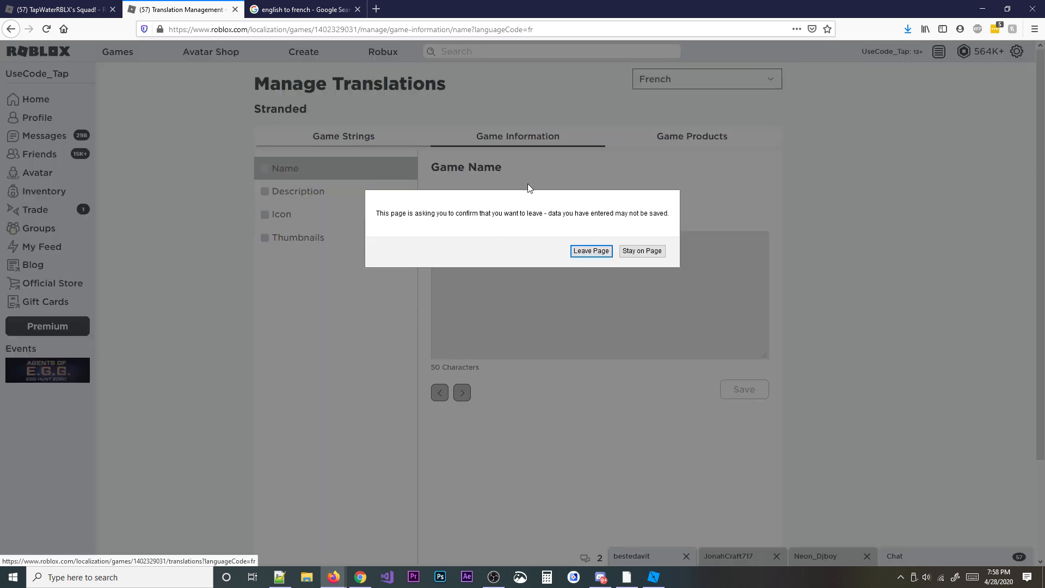
Stay on the page, navigate back and confirm leaving, then show Stranded's localization Settings.
click(640, 250)
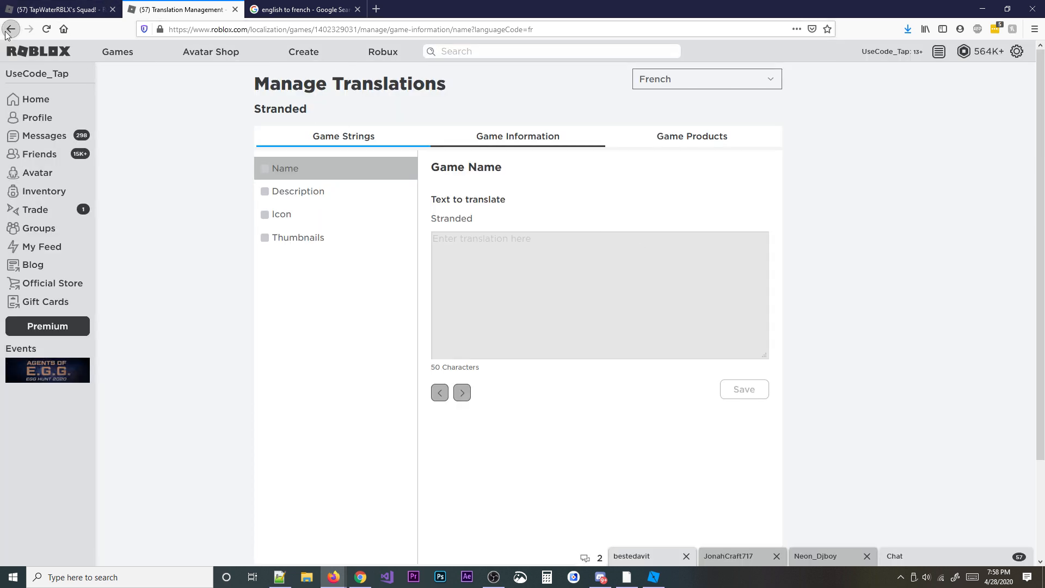
click(11, 28)
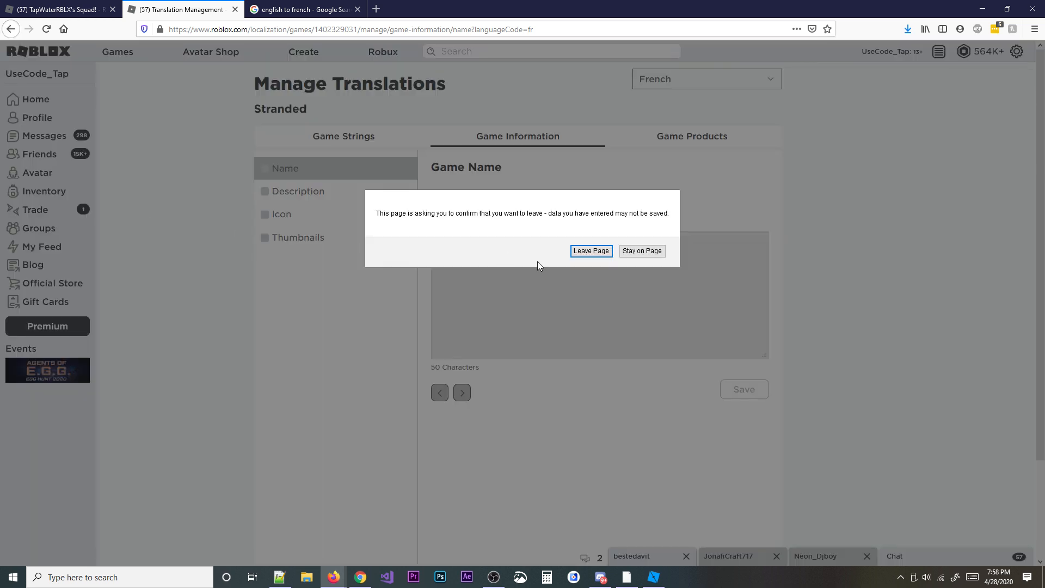
click(590, 250)
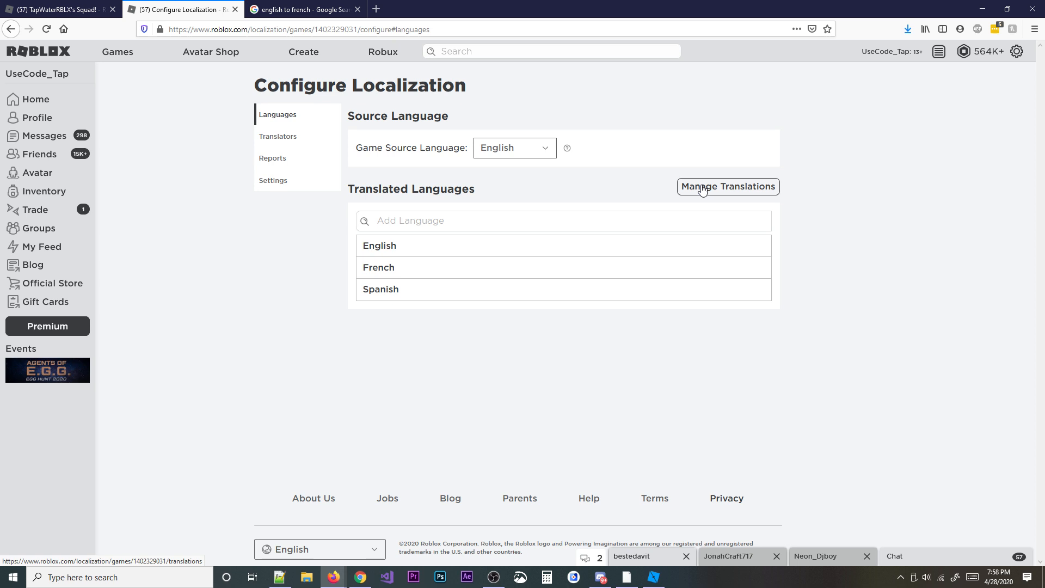
mouse_move(378, 268)
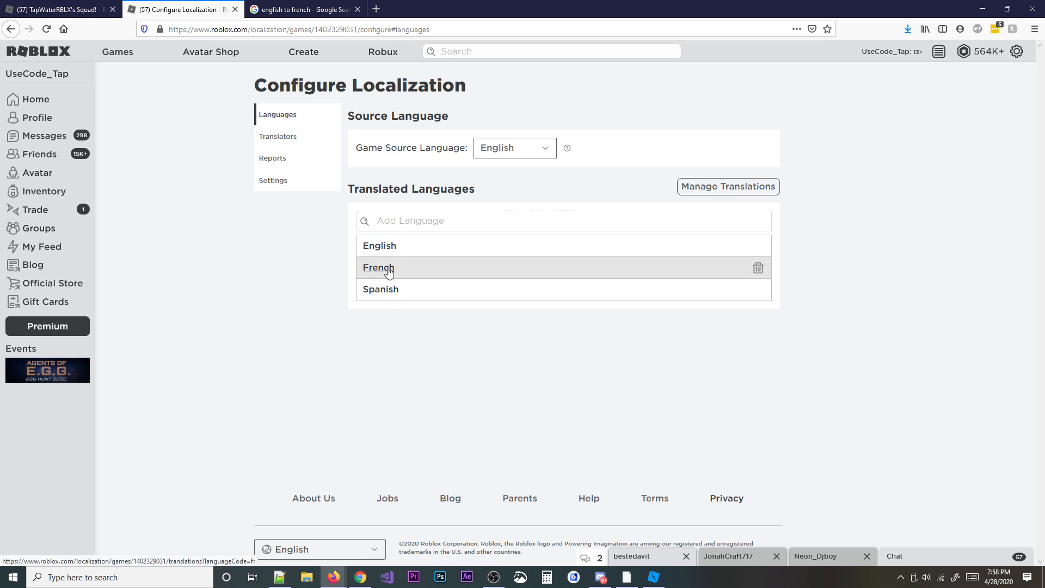
click(272, 179)
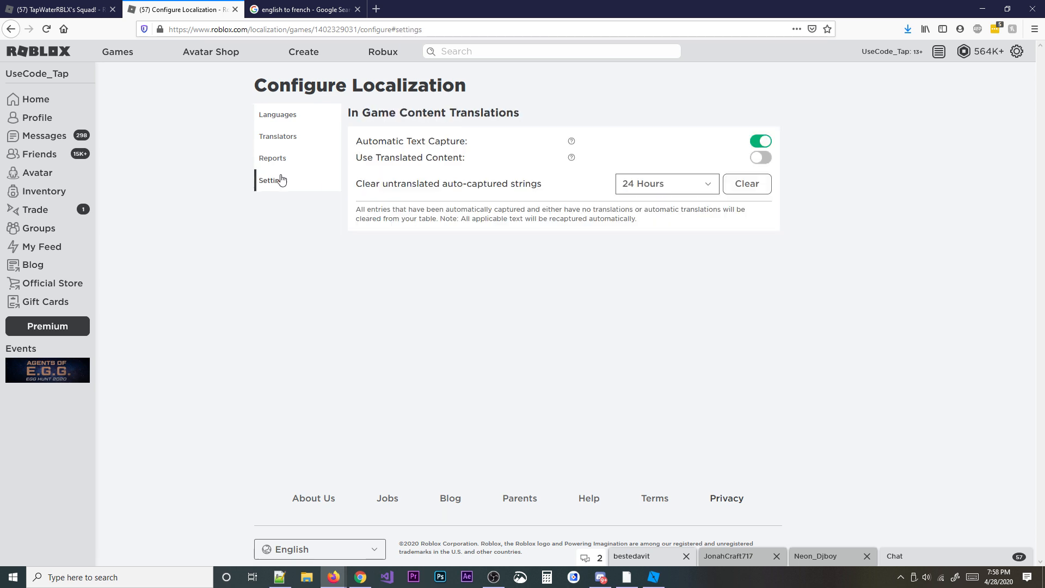
Enable Use Translated Content for Stranded, return to Languages, and switch to Roblox Studio.
double_click(410, 156)
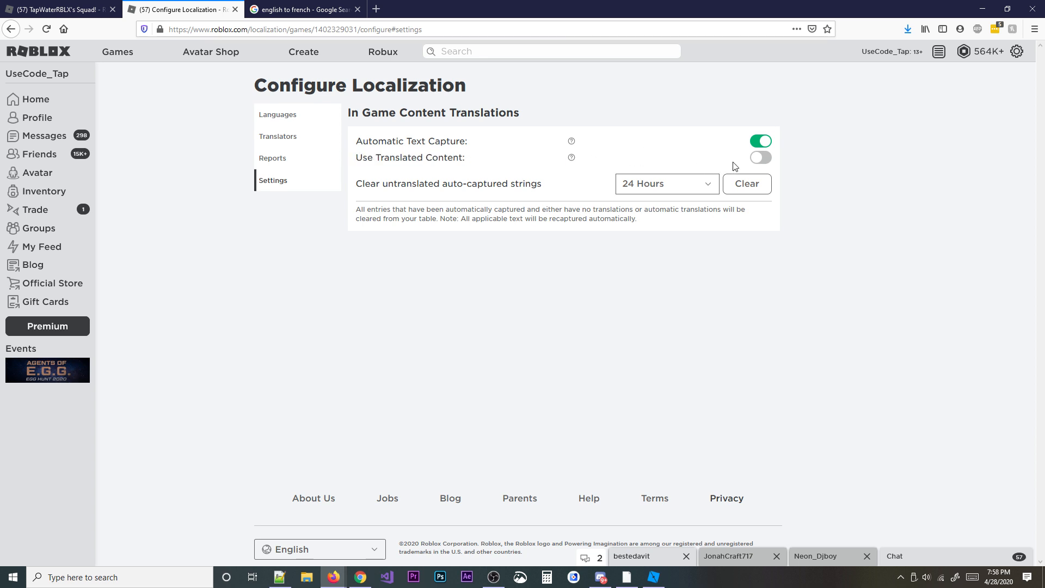
mouse_move(759, 160)
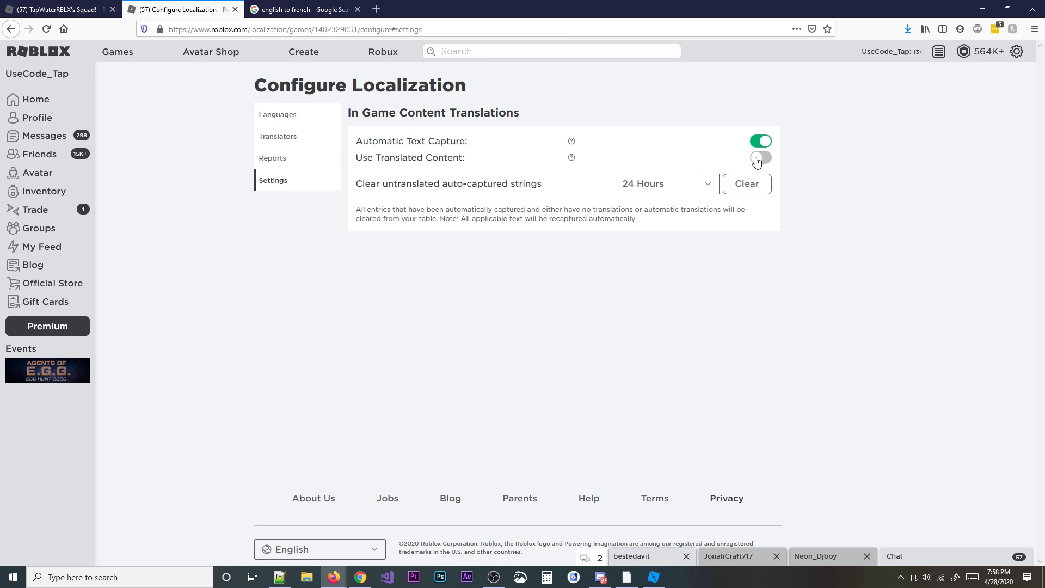
click(760, 157)
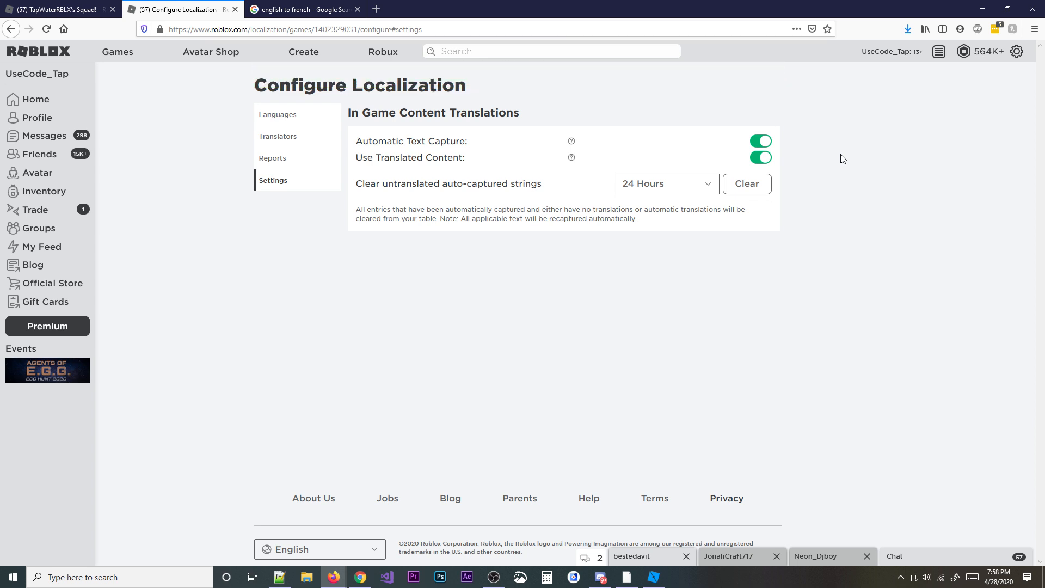
mouse_move(531, 185)
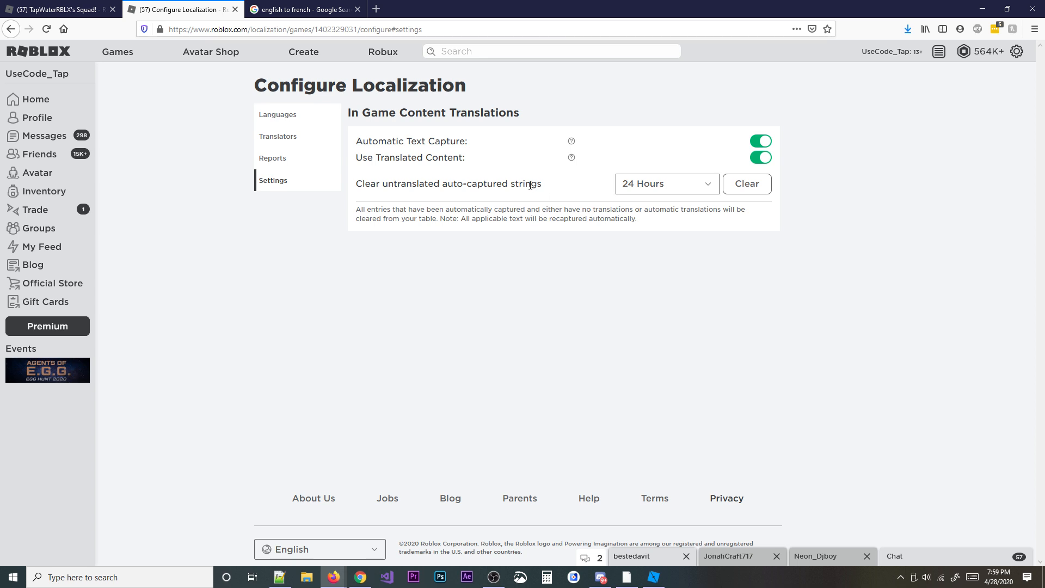
mouse_move(555, 185)
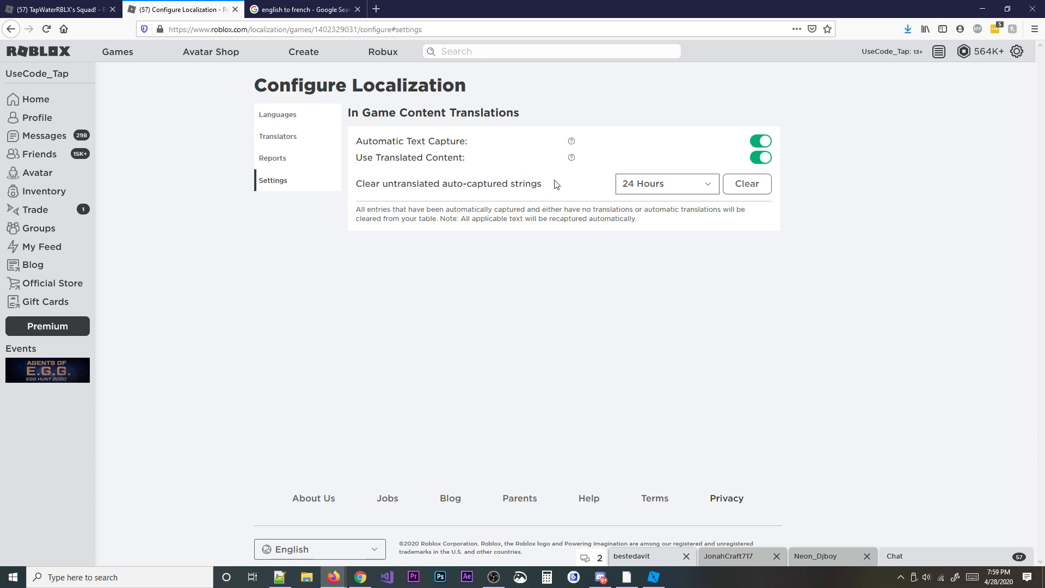
mouse_move(504, 128)
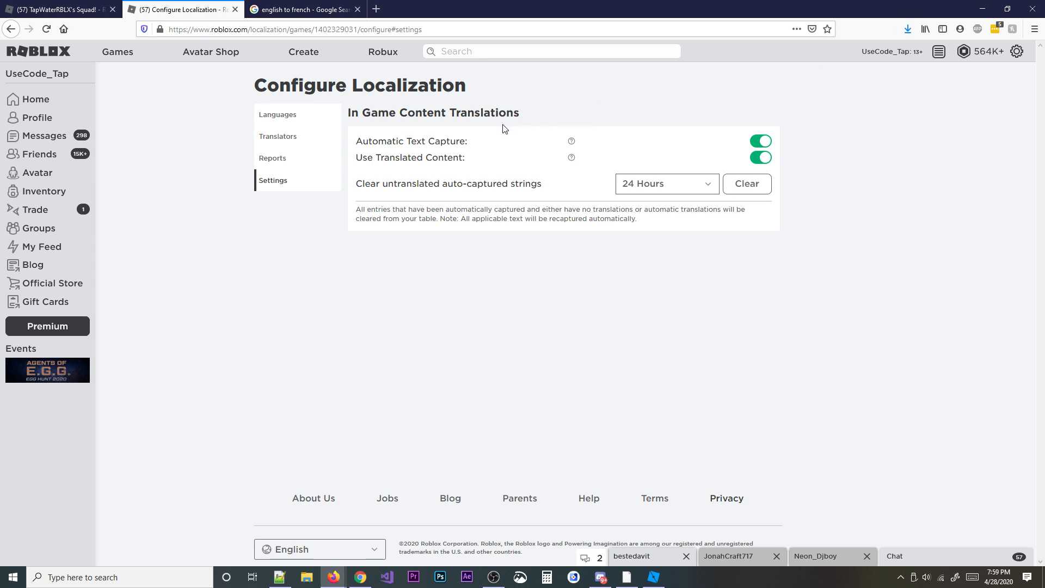
double_click(486, 184)
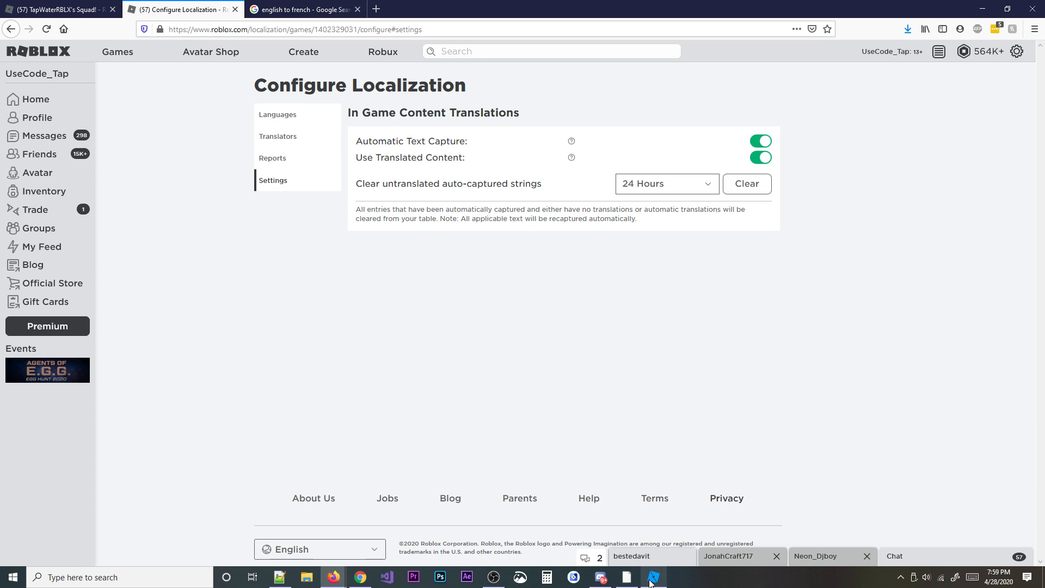
click(278, 114)
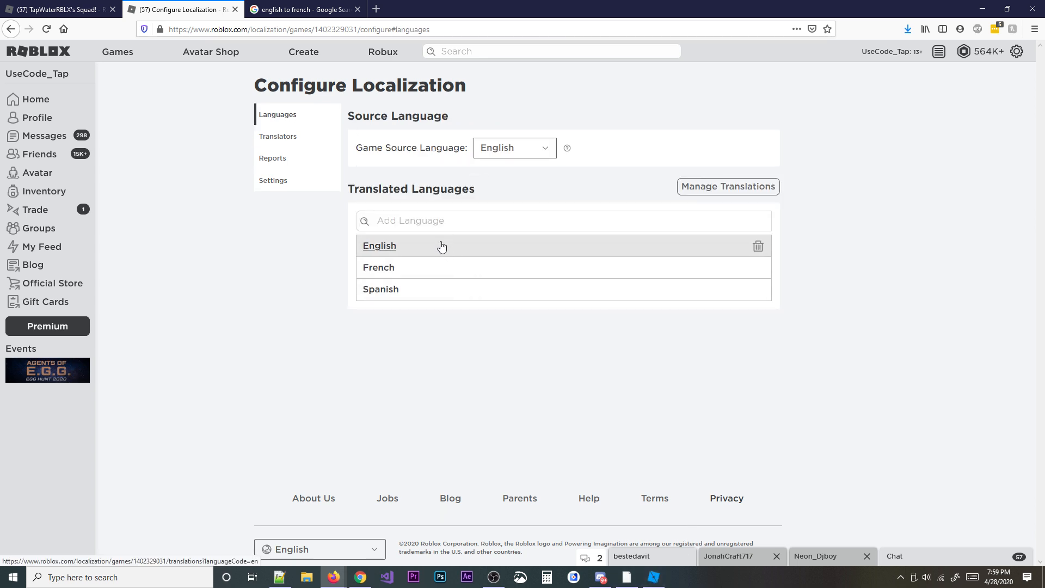
click(652, 577)
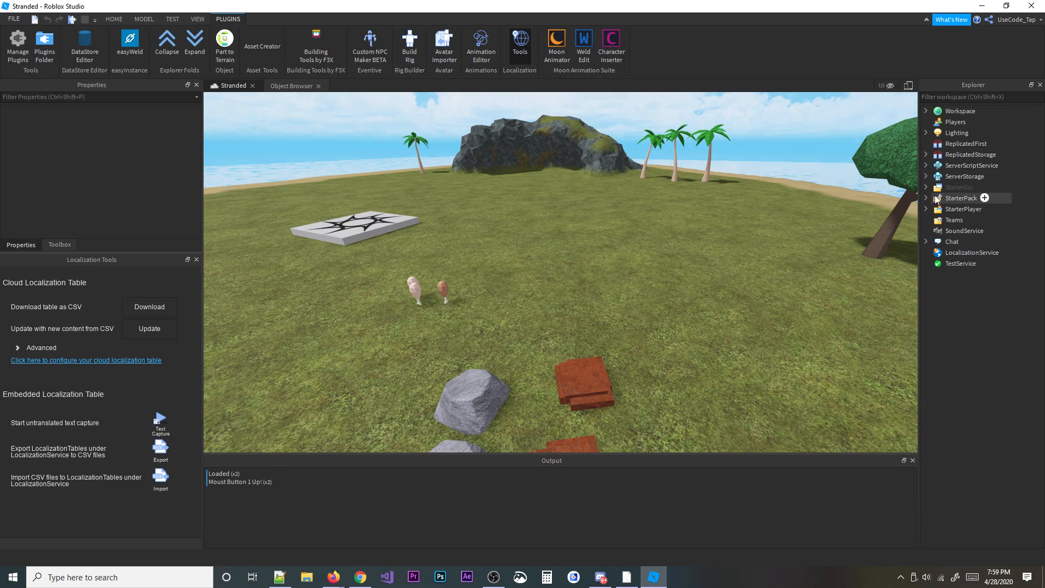
In Explorer, expand StarterGui and MainGui and select the Coins TextLabel.
click(936, 188)
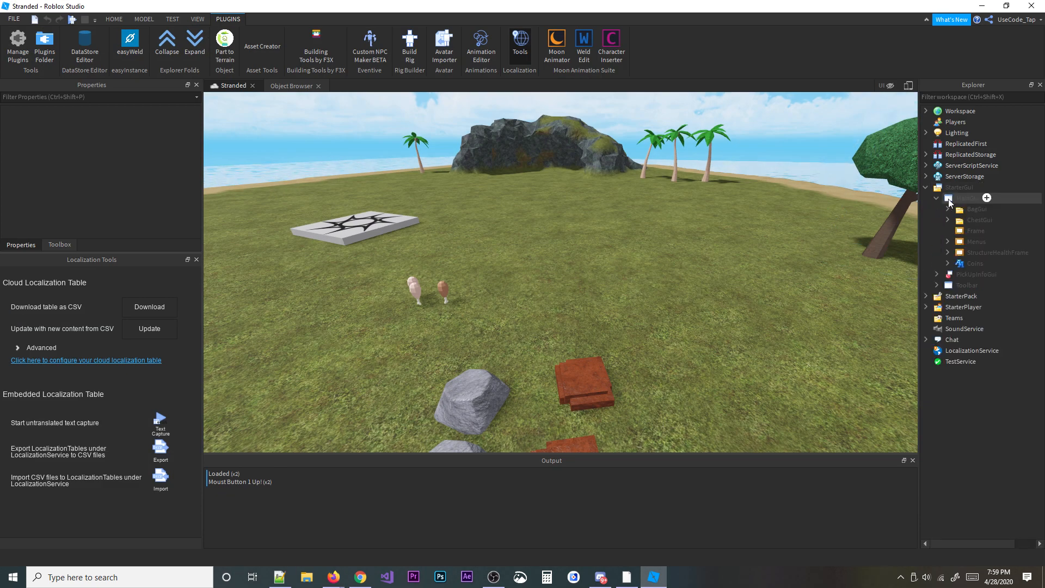
click(968, 198)
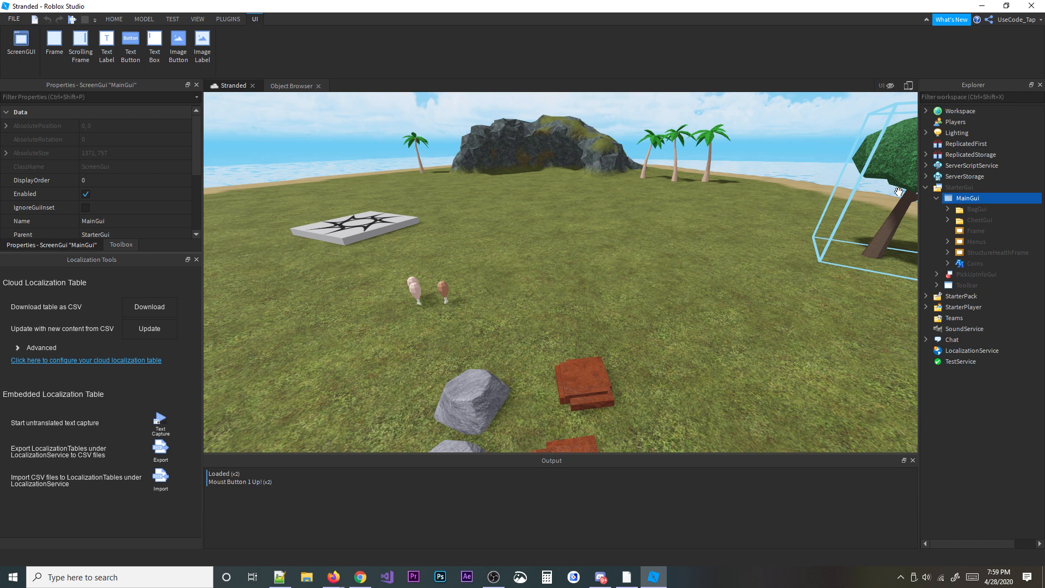
click(961, 188)
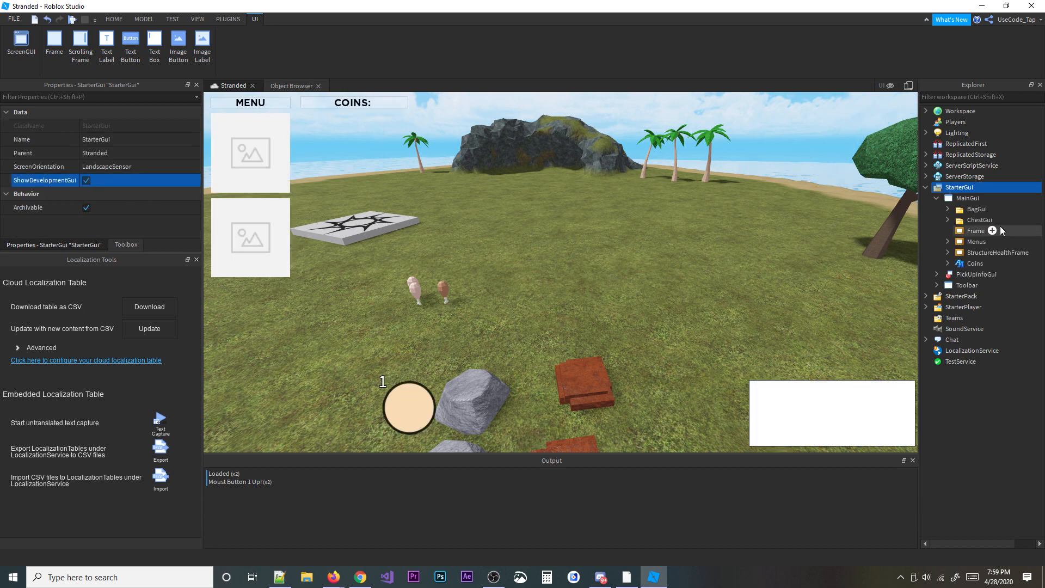
click(991, 231)
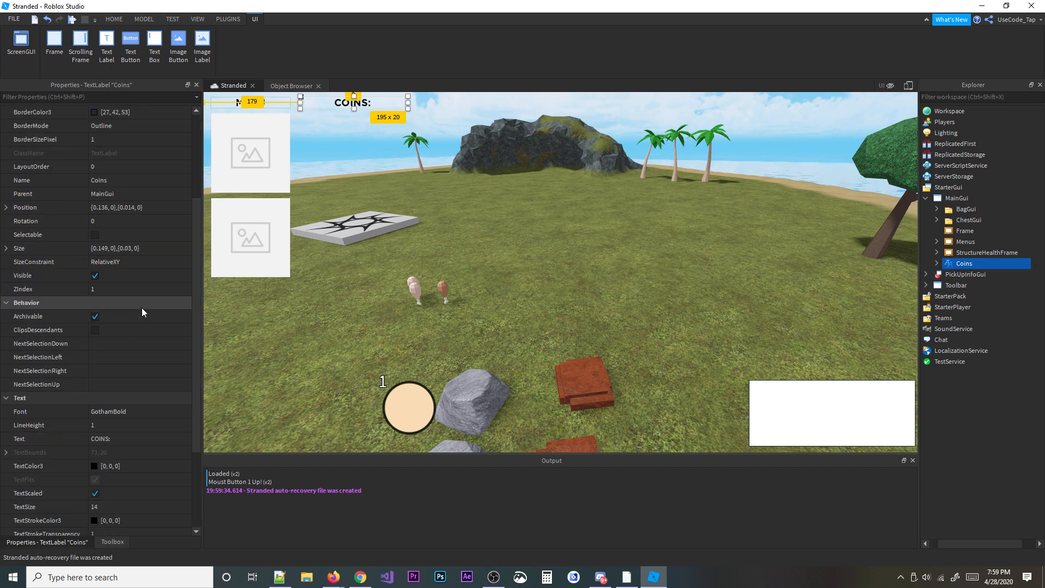
Uncheck AutoLocalize in the Coins label's Localization properties.
scroll(down, 3)
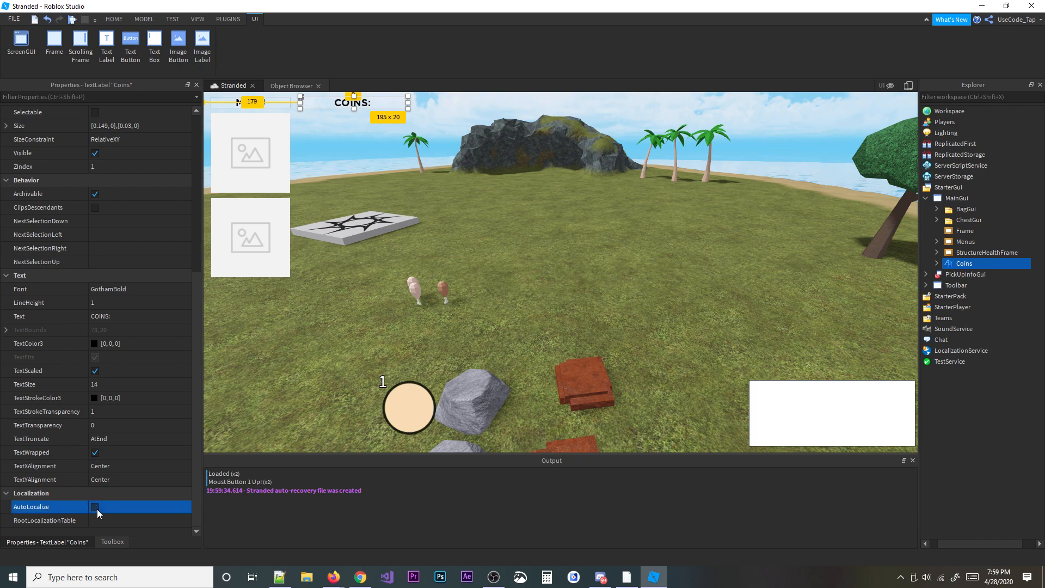
click(358, 577)
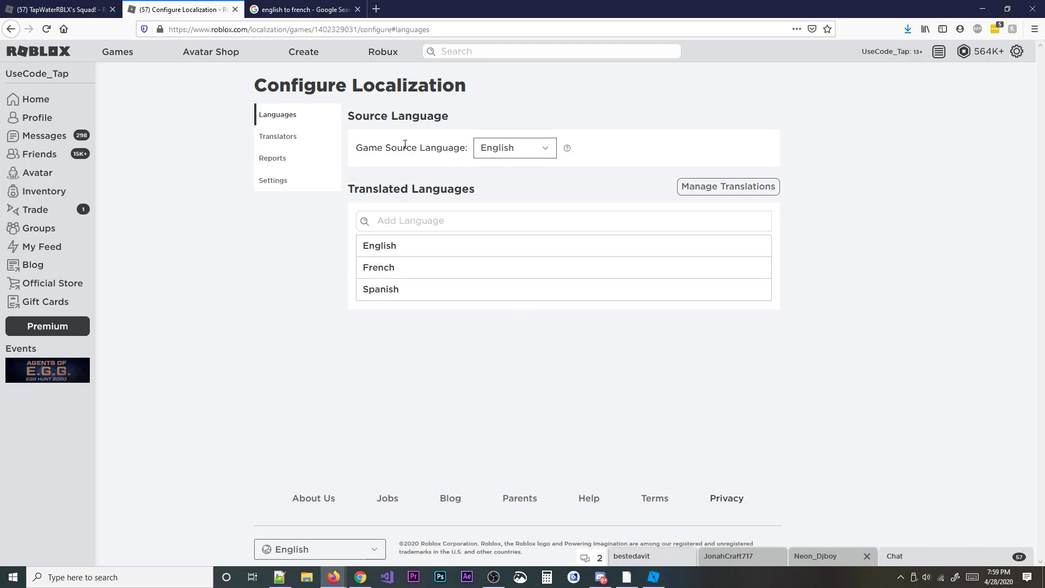
Show the localization Settings with Automatic Text Capture and Use Translated Content both on.
click(272, 180)
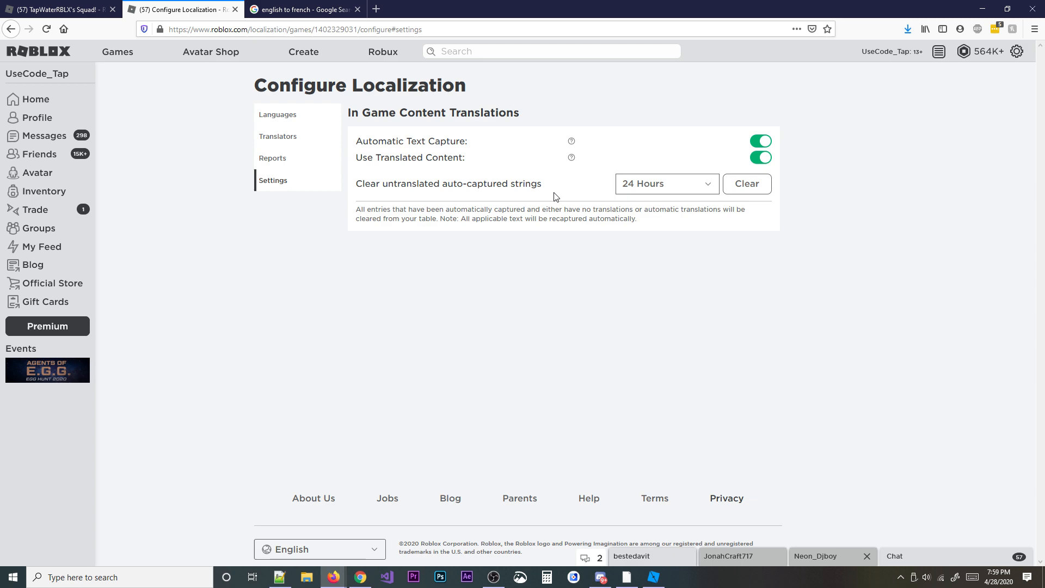
mouse_move(540, 165)
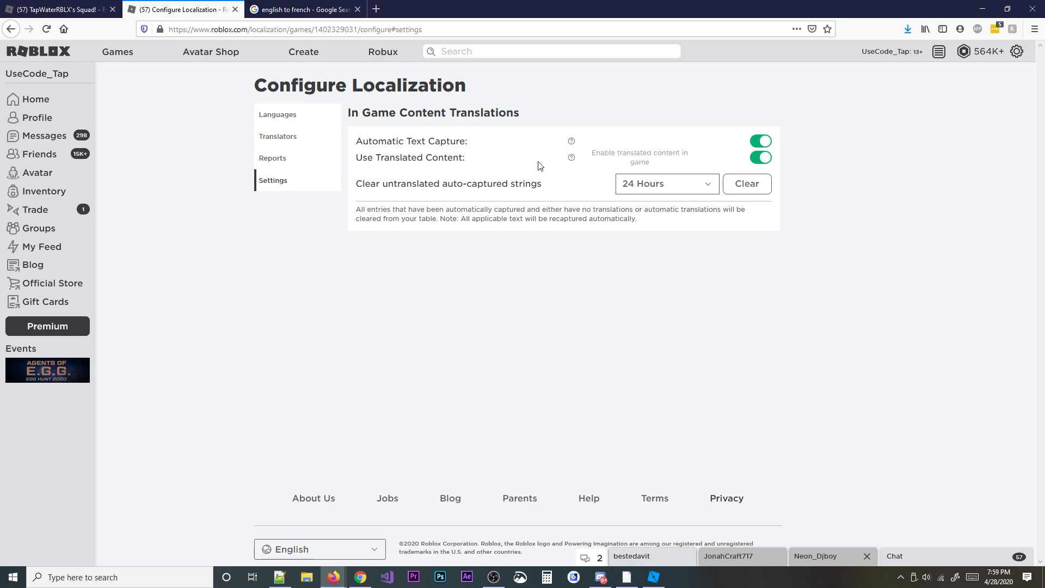
mouse_move(571, 140)
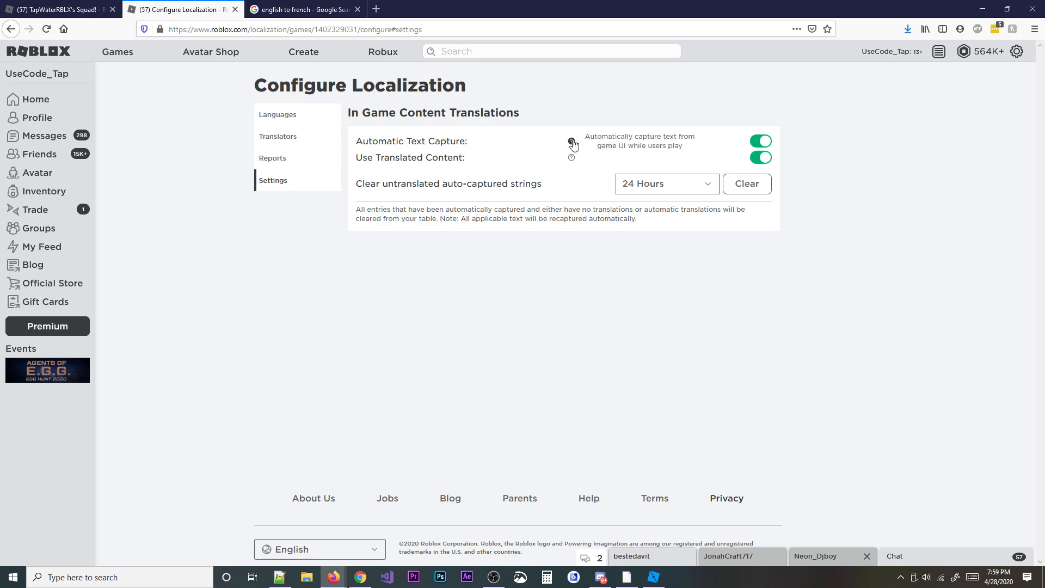
click(652, 576)
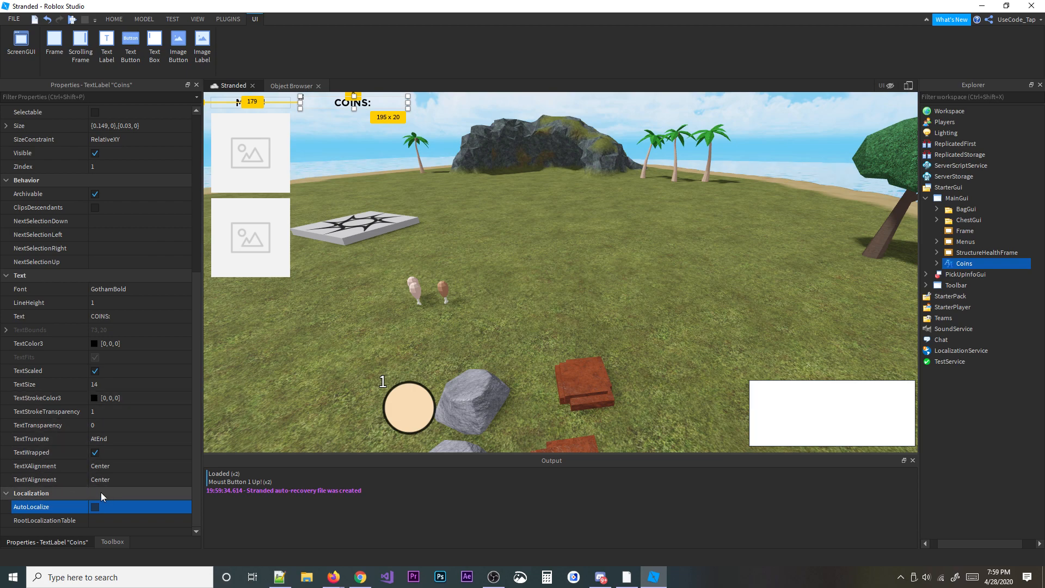
click(358, 577)
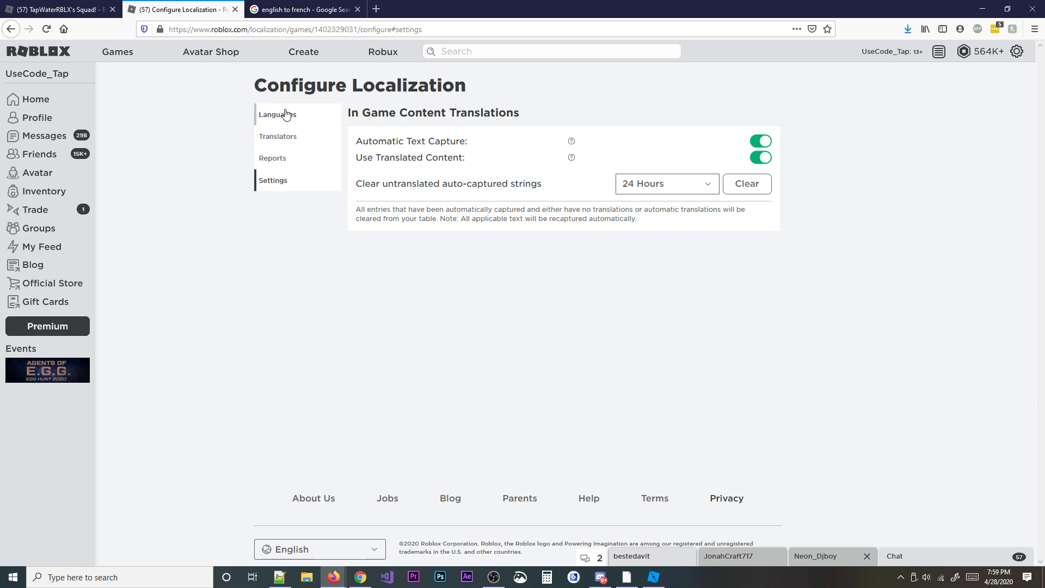
Browse Languages, Settings, Reports and Translators, ending on English, French and Spanish.
click(277, 114)
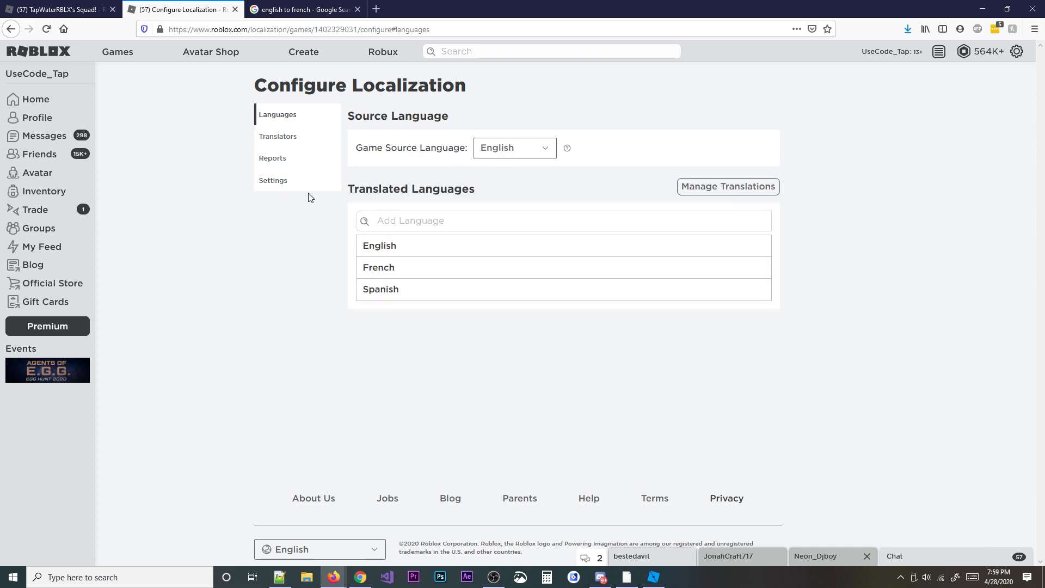
click(272, 180)
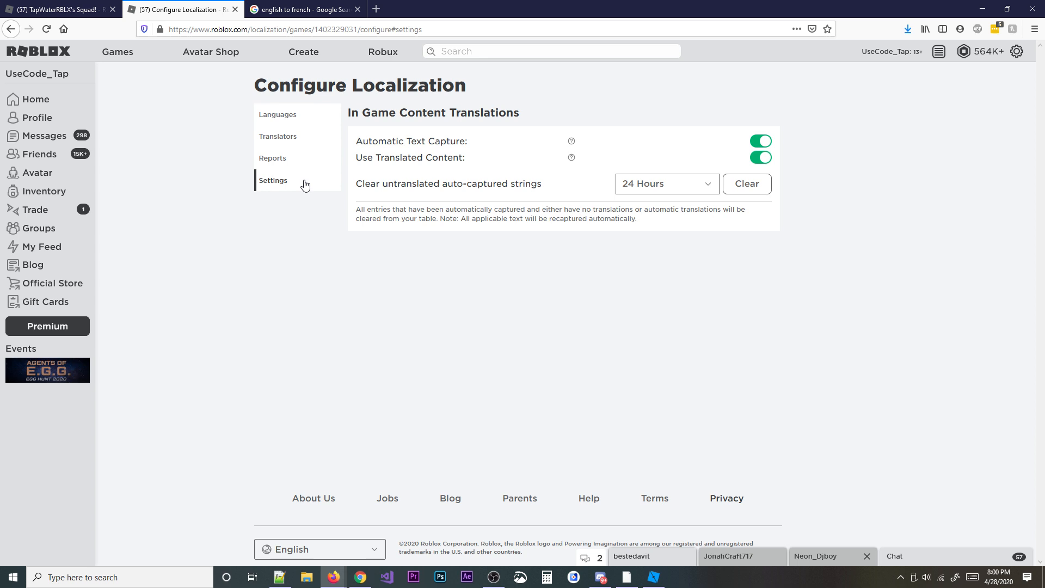
double_click(447, 183)
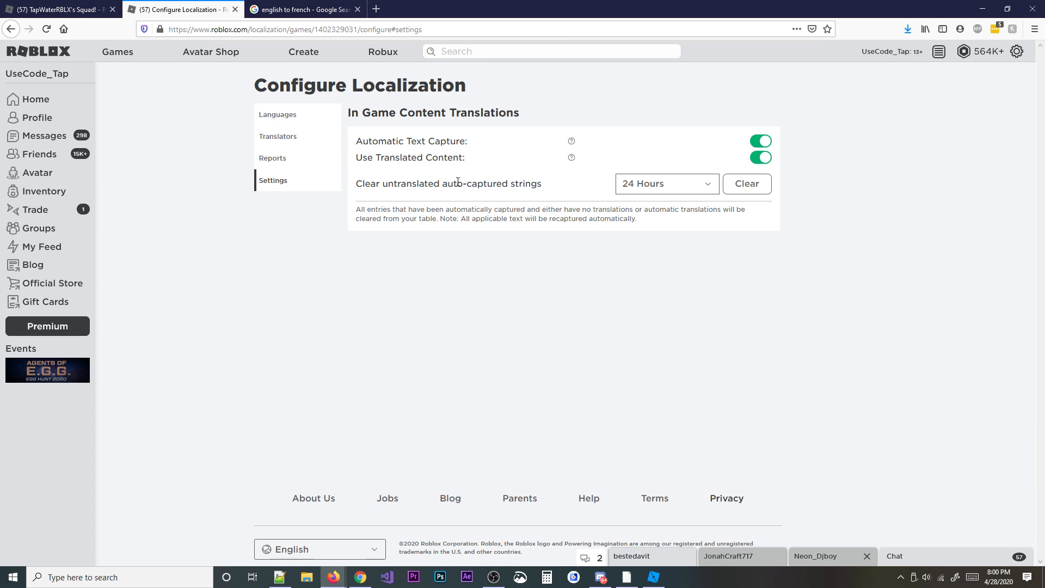
mouse_move(516, 49)
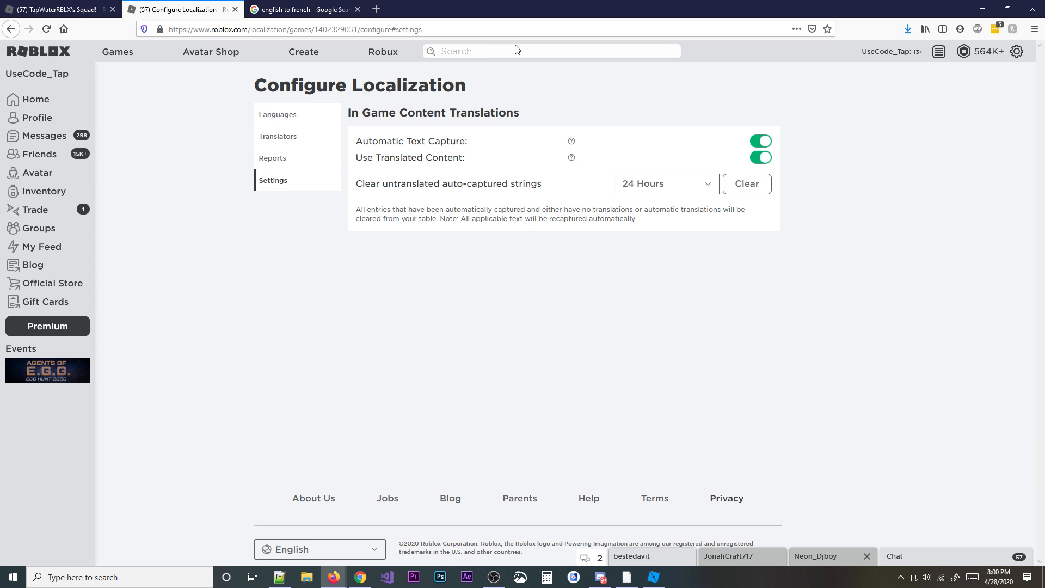
click(272, 158)
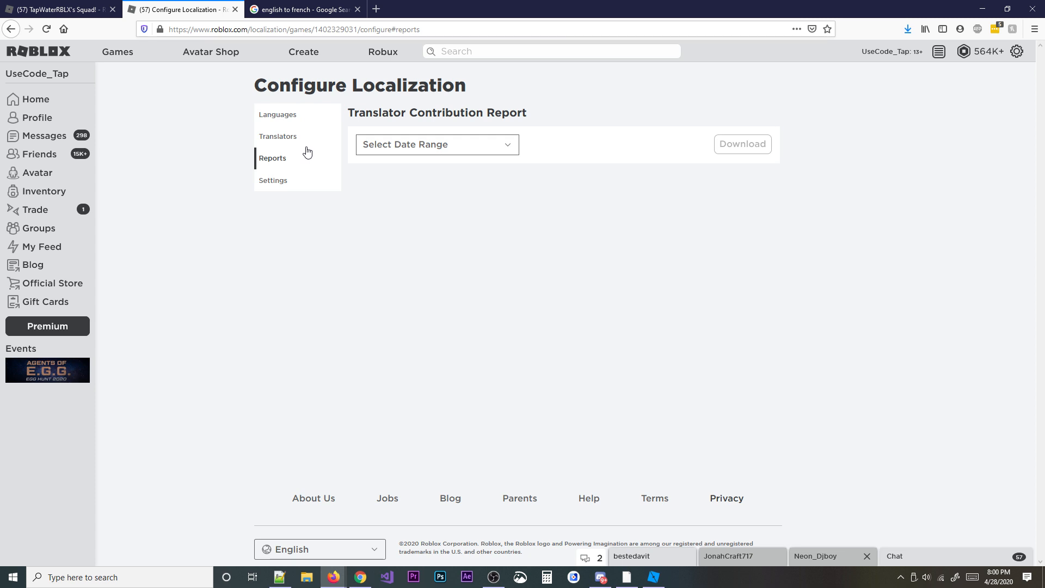
click(278, 136)
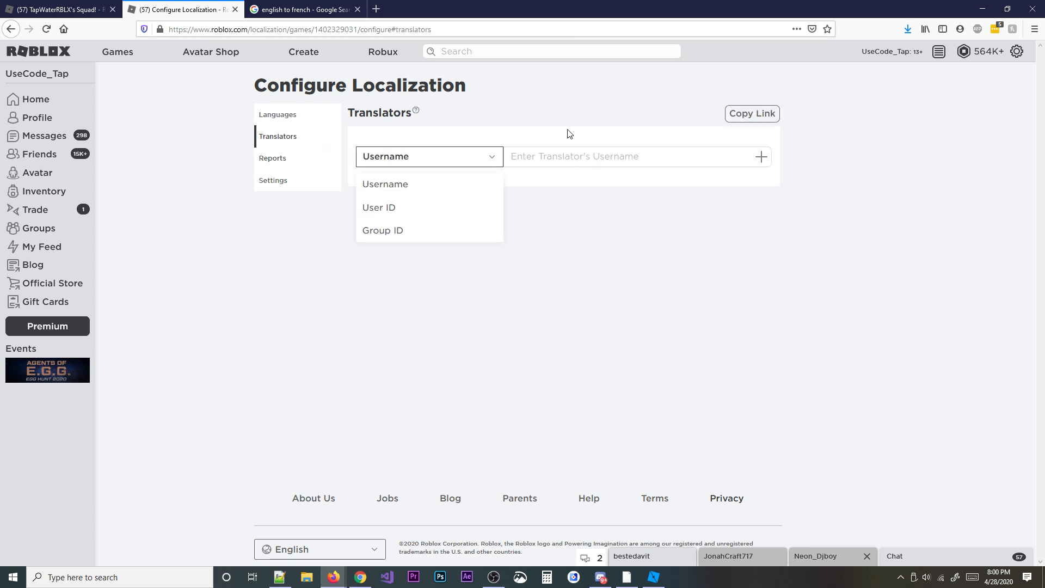
click(278, 114)
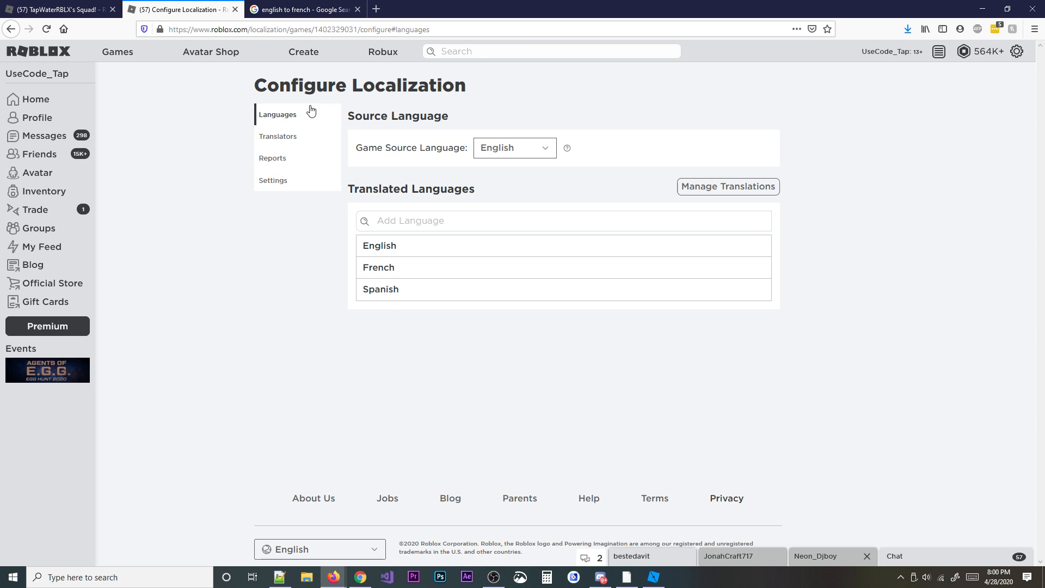
mouse_move(395, 292)
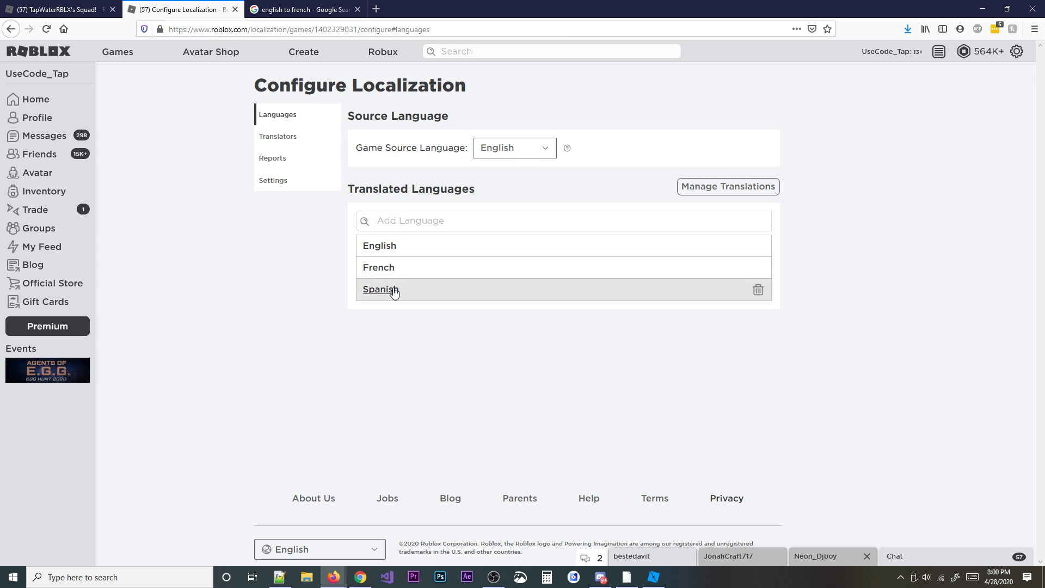
Go into the Spanish Manage Translations page for Stranded's game strings.
click(381, 290)
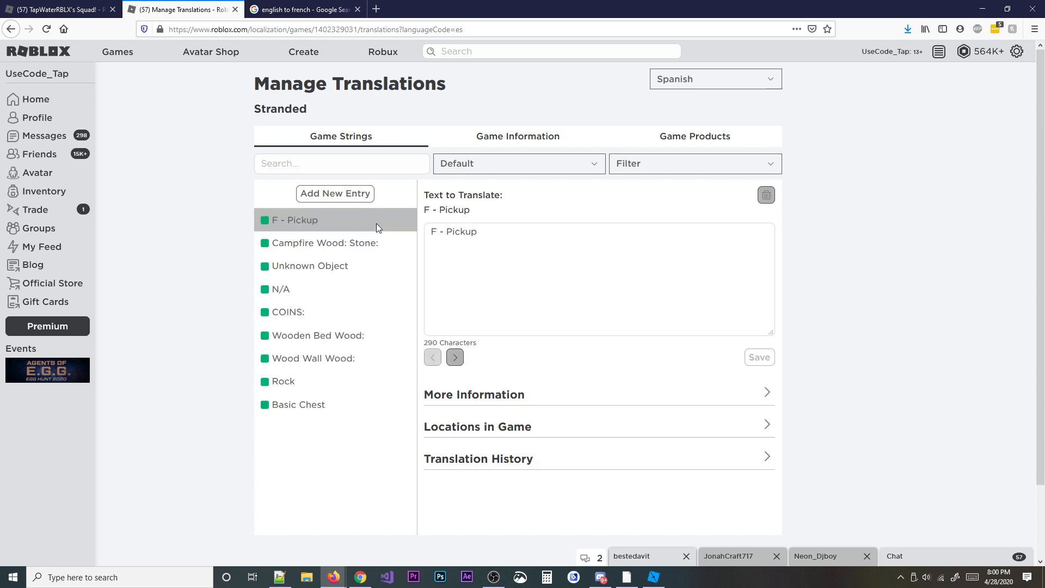
Select Campfire Wood: Stone:, showing its Spanish translation 'Fogata de madera: Piedra:'.
click(325, 243)
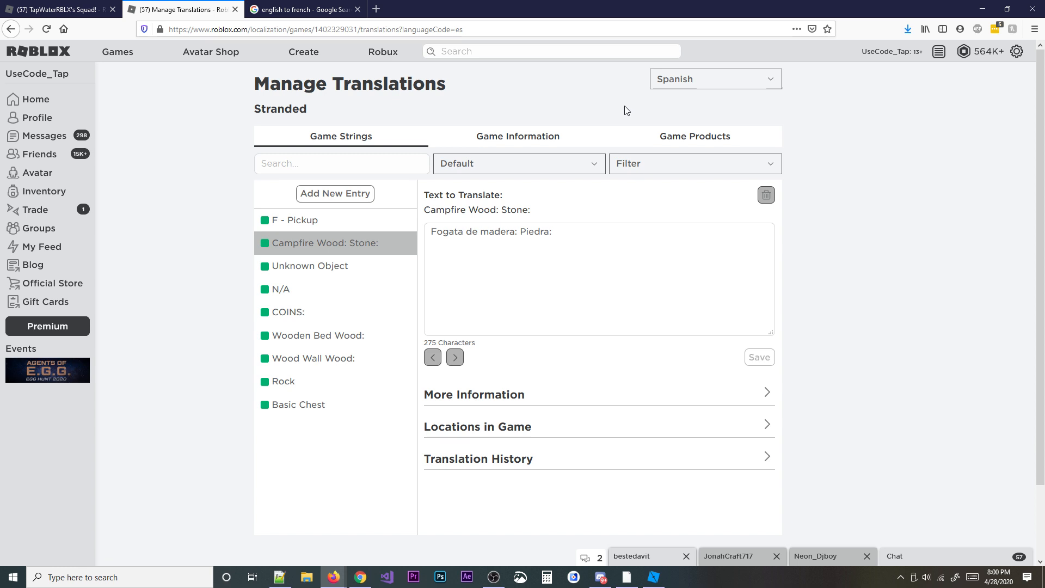
mouse_move(798, 111)
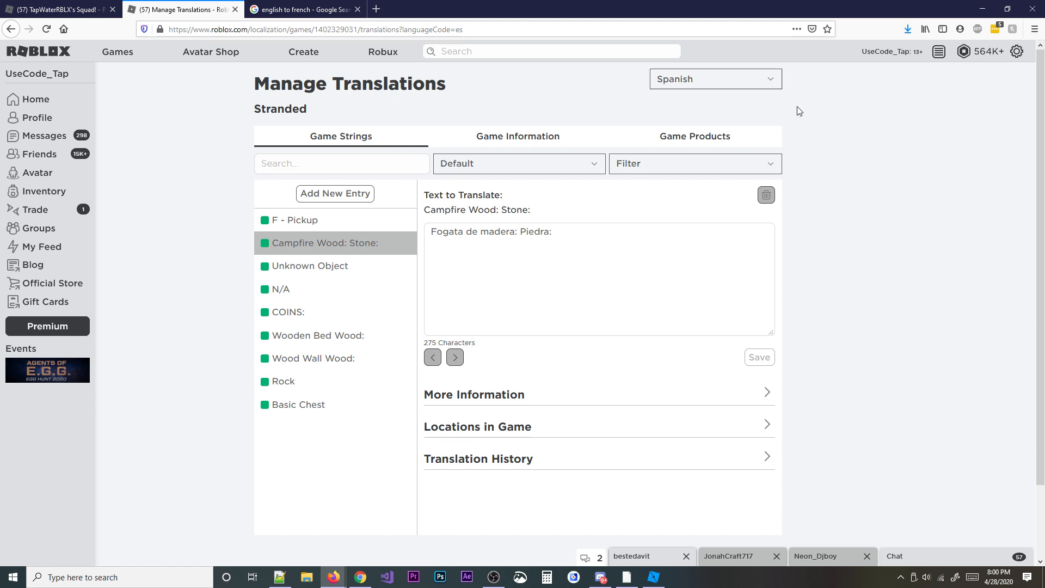